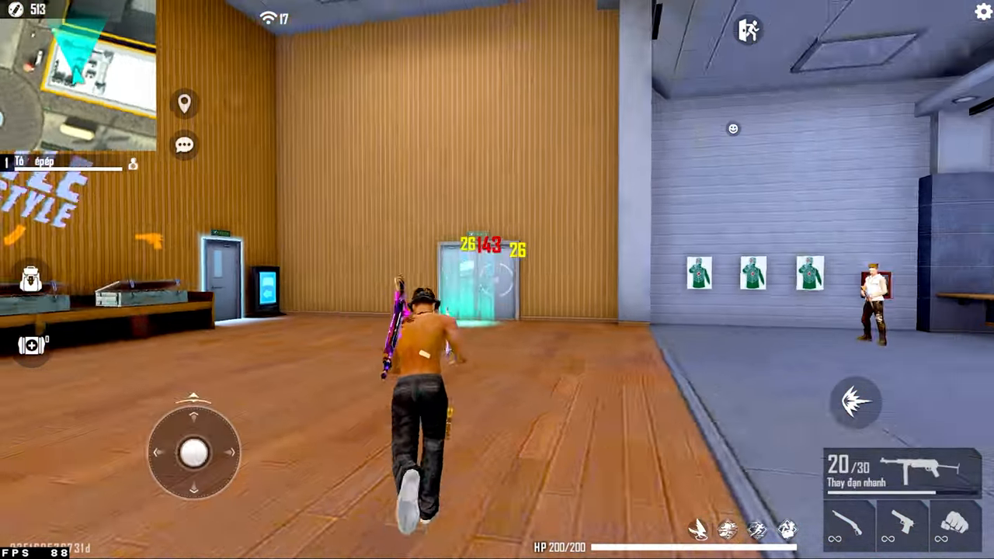
Open BlueStacks Settings and view the Display and Preferences pages.
left_click(857, 405)
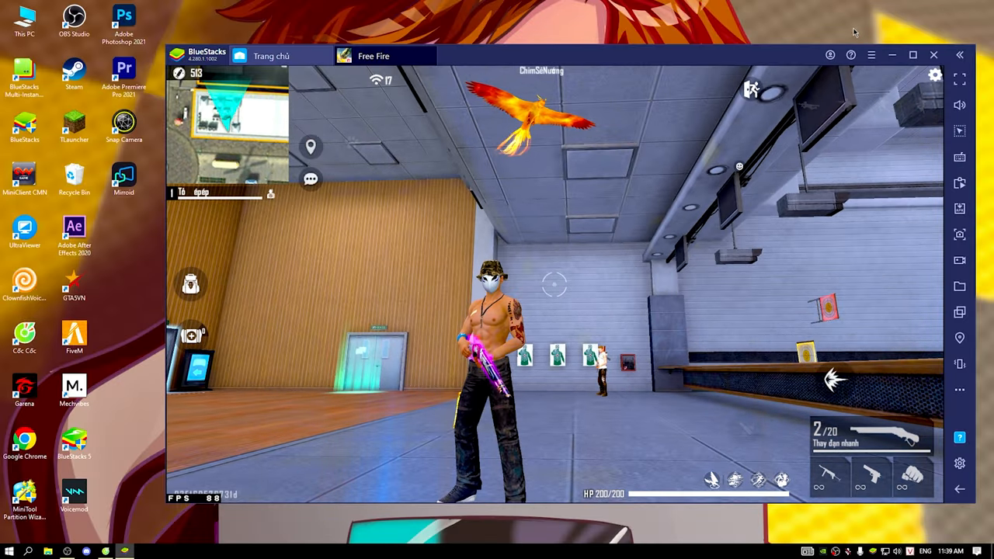
left_click(871, 55)
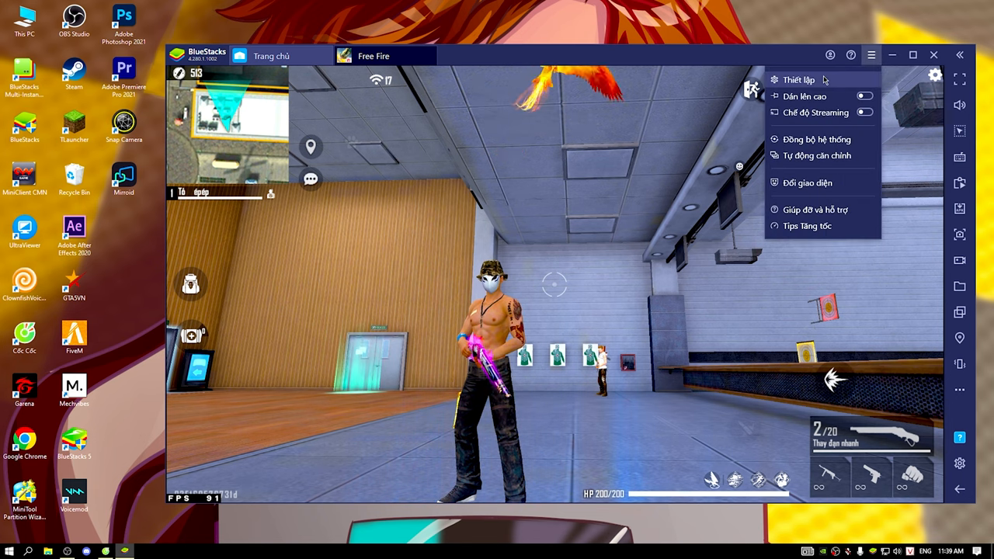
left_click(800, 77)
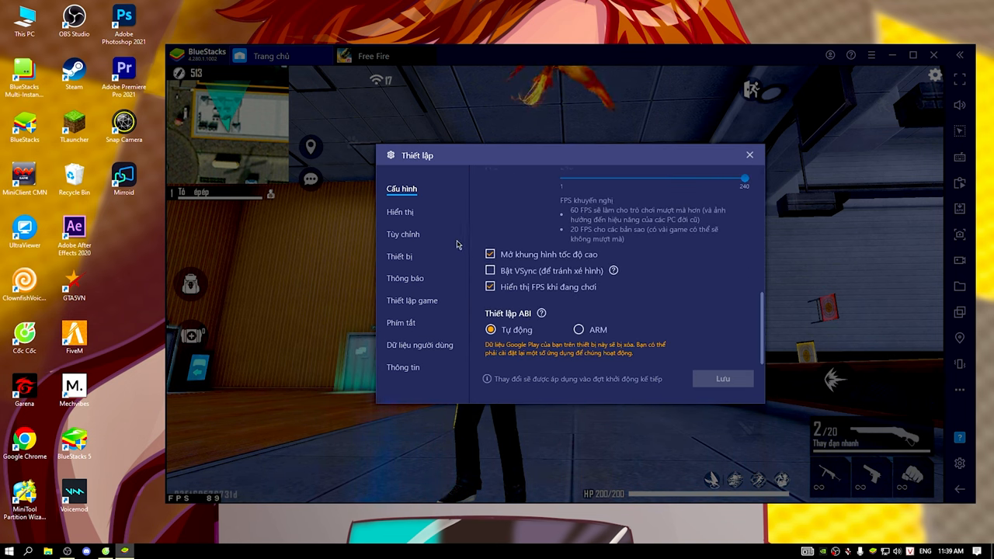
left_click(401, 212)
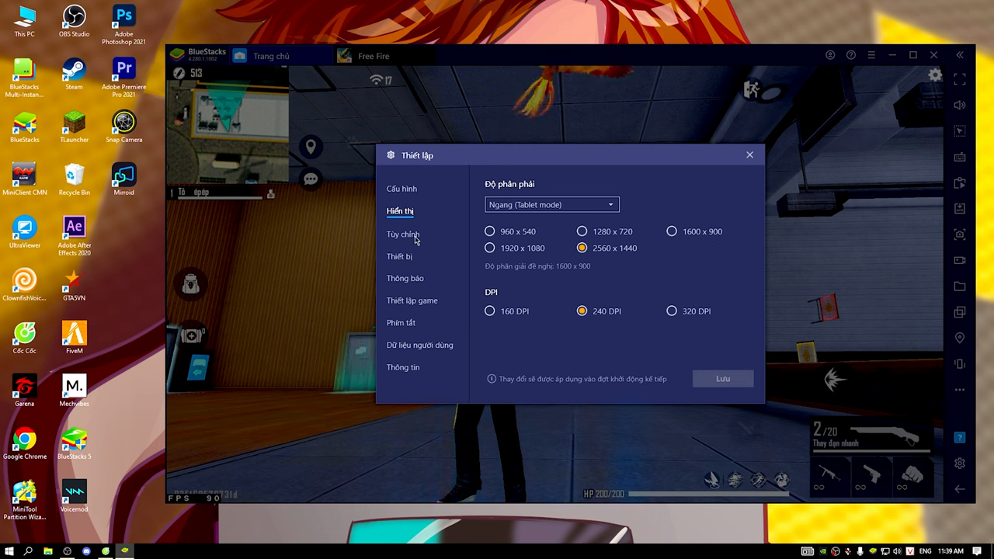
left_click(402, 234)
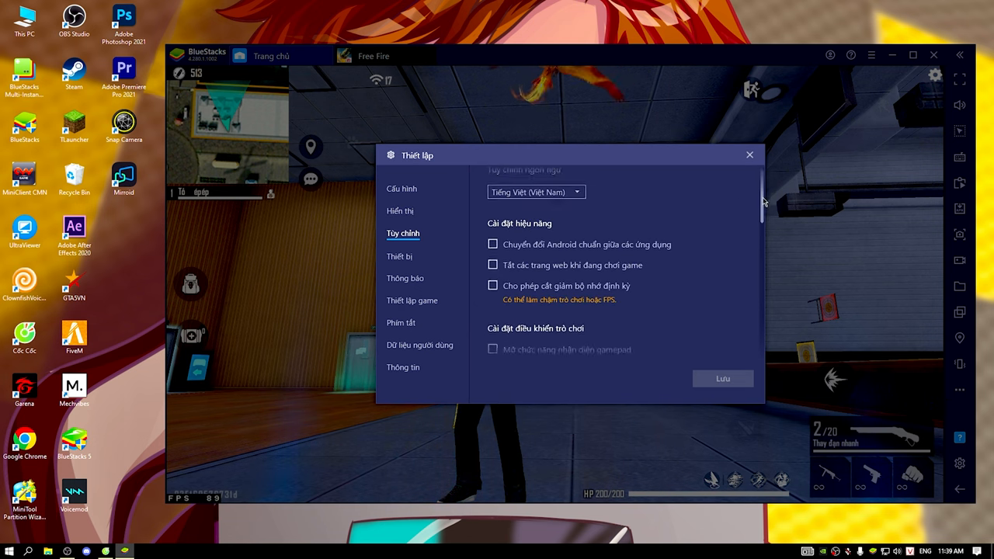
scroll("down", 3)
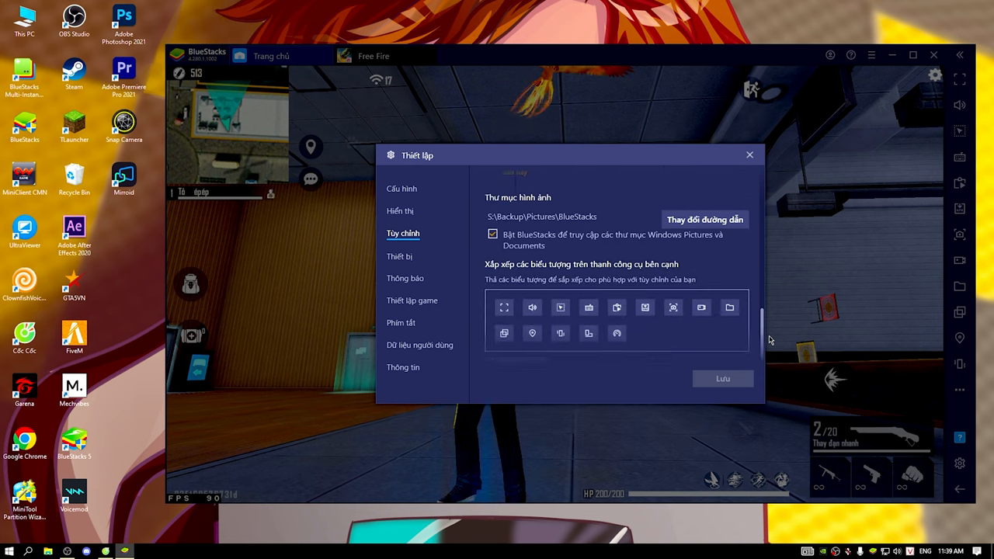
View the Device, Notifications, Game settings and Shortcuts pages.
left_click(400, 256)
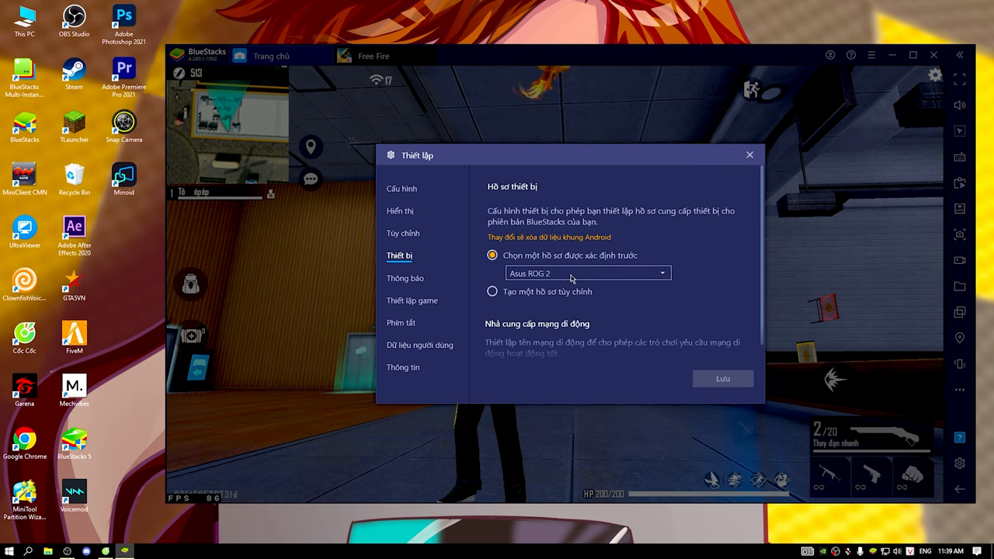
left_click(405, 278)
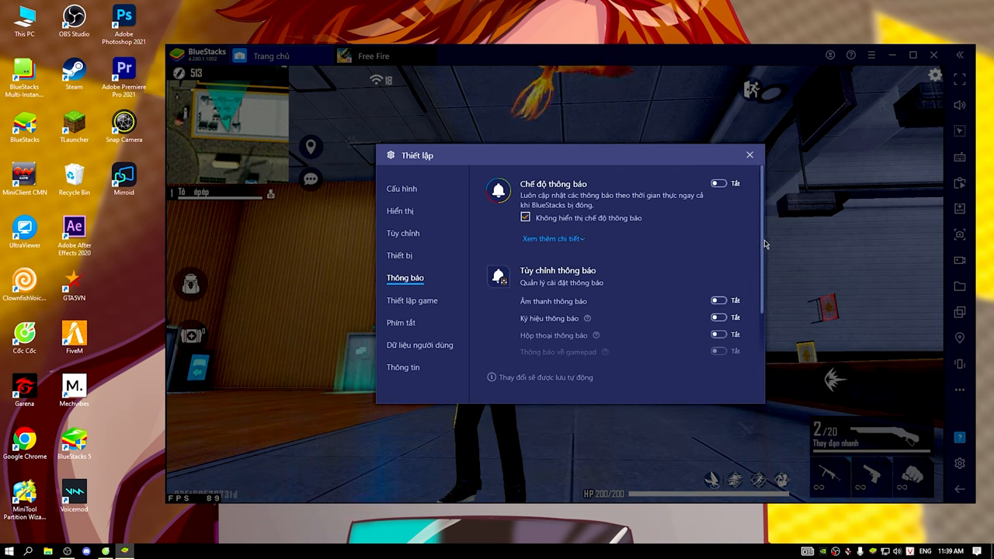
scroll("down", 3)
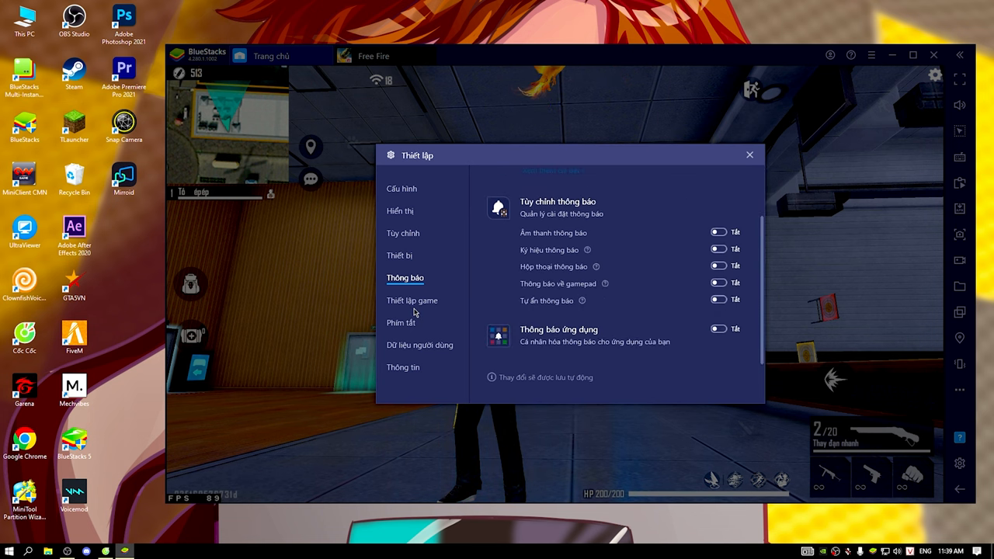
left_click(412, 301)
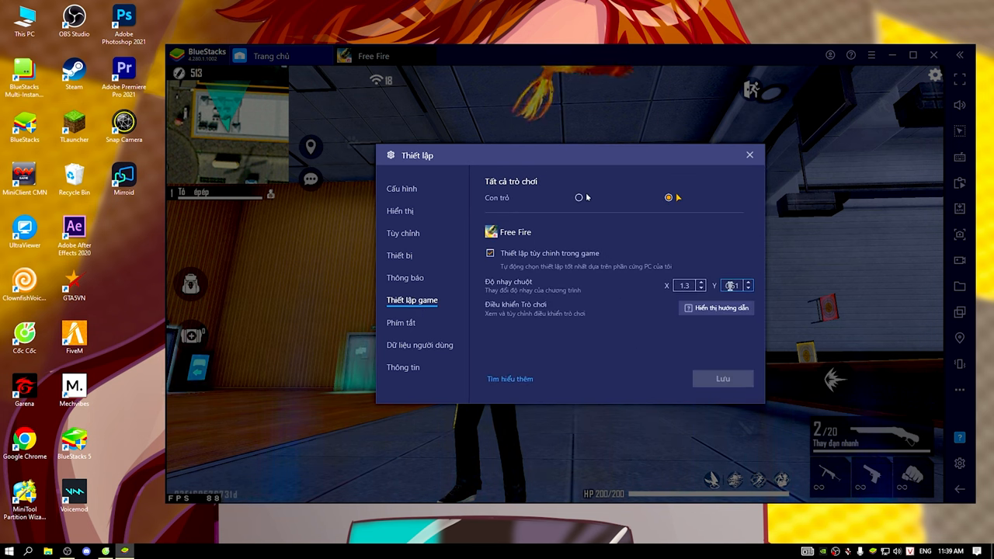
left_click(401, 322)
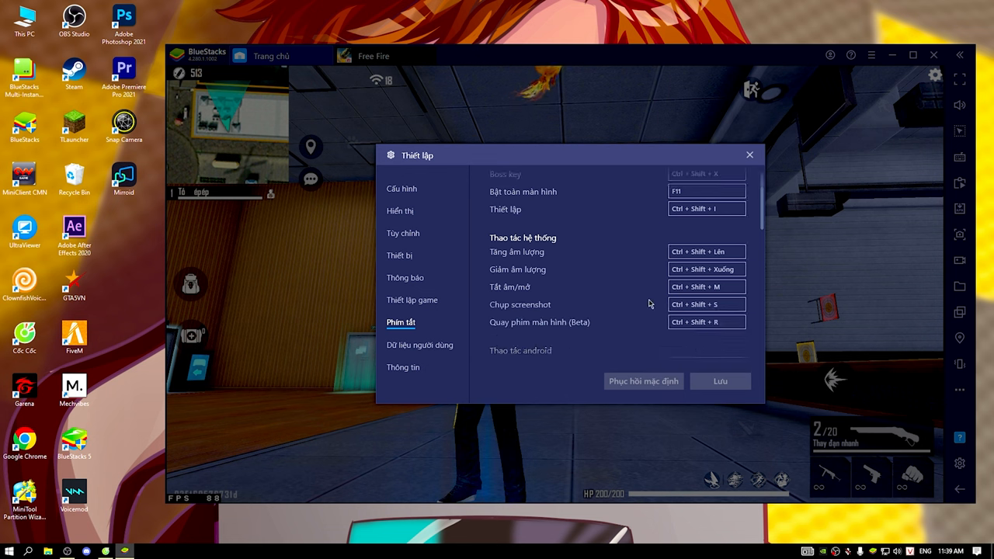
scroll("down", 3)
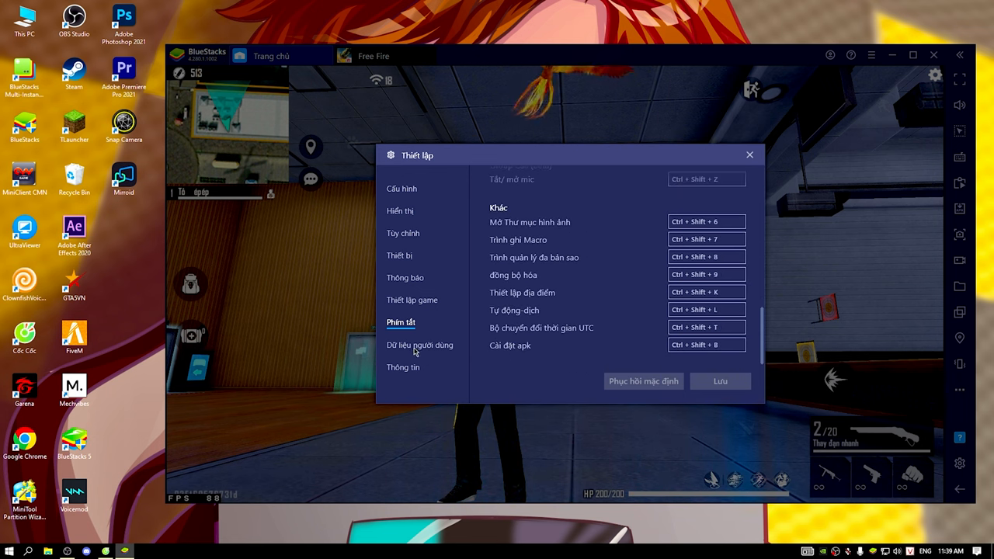
left_click(403, 367)
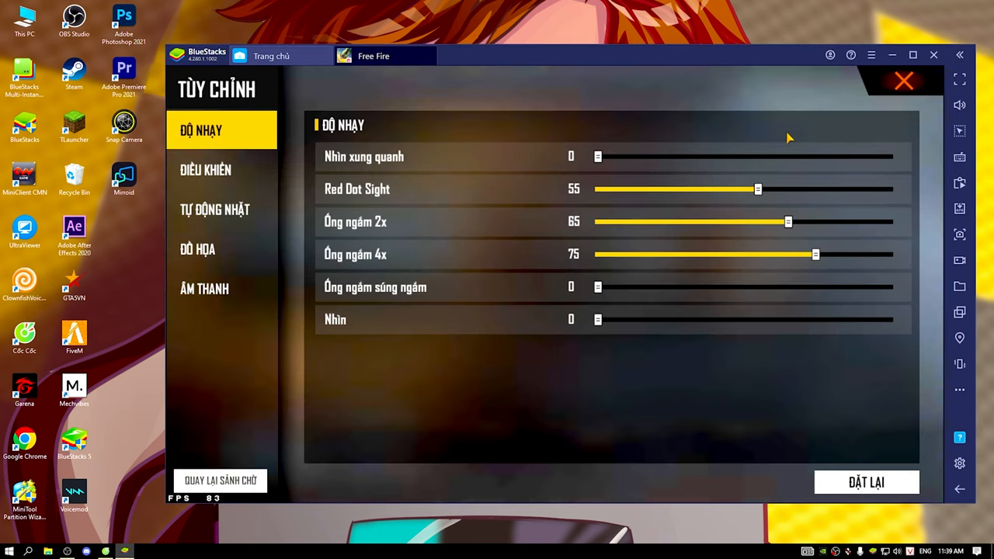
mouse_move(300, 203)
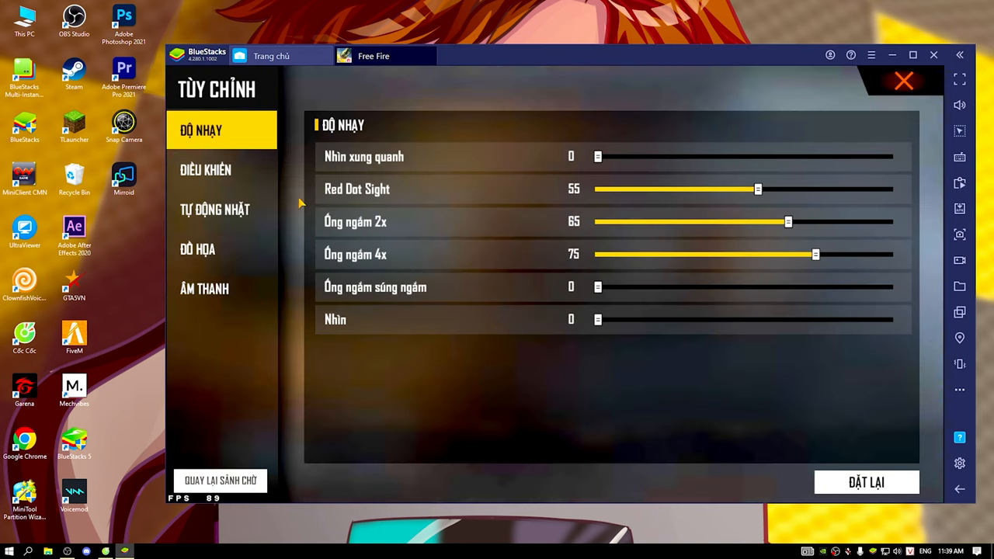
Review Free Fire's Controls and Auto Pickup settings tabs.
left_click(204, 170)
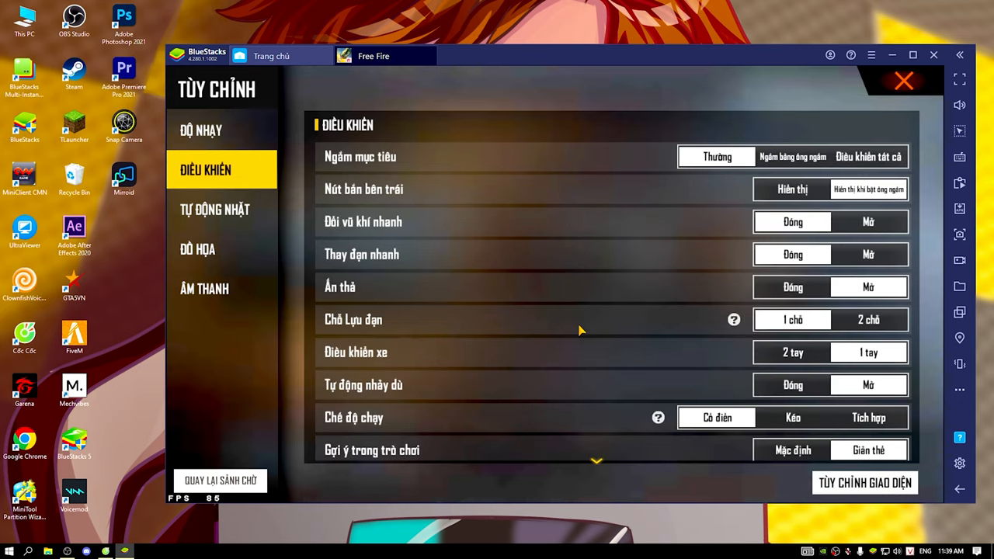
scroll("down", 3)
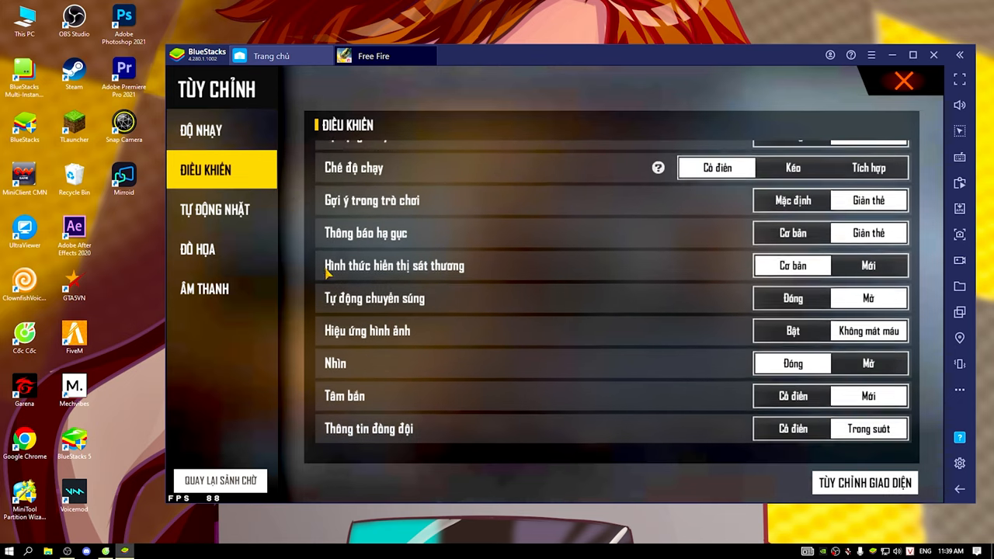
left_click(215, 210)
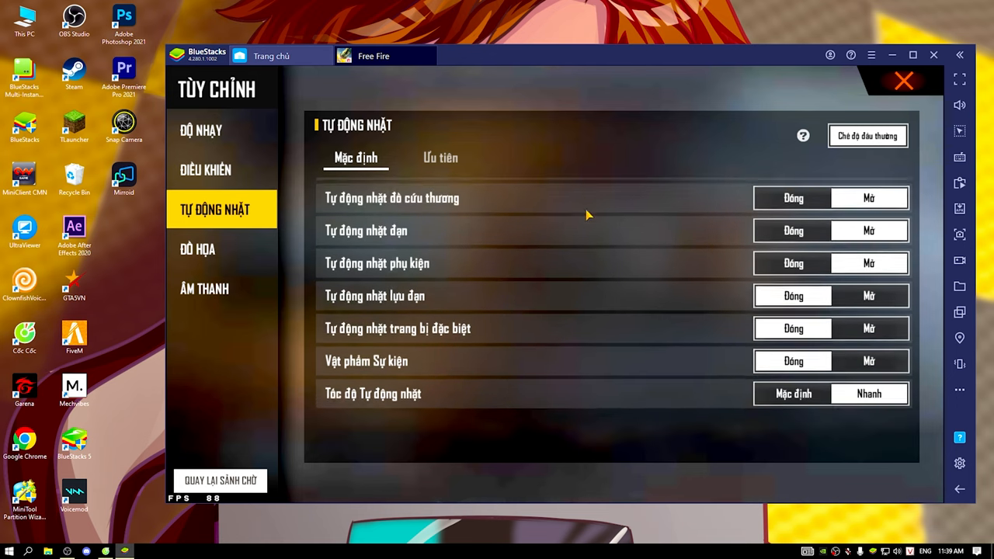
Leave the training range for the lobby and reopen the settings there.
left_click(205, 288)
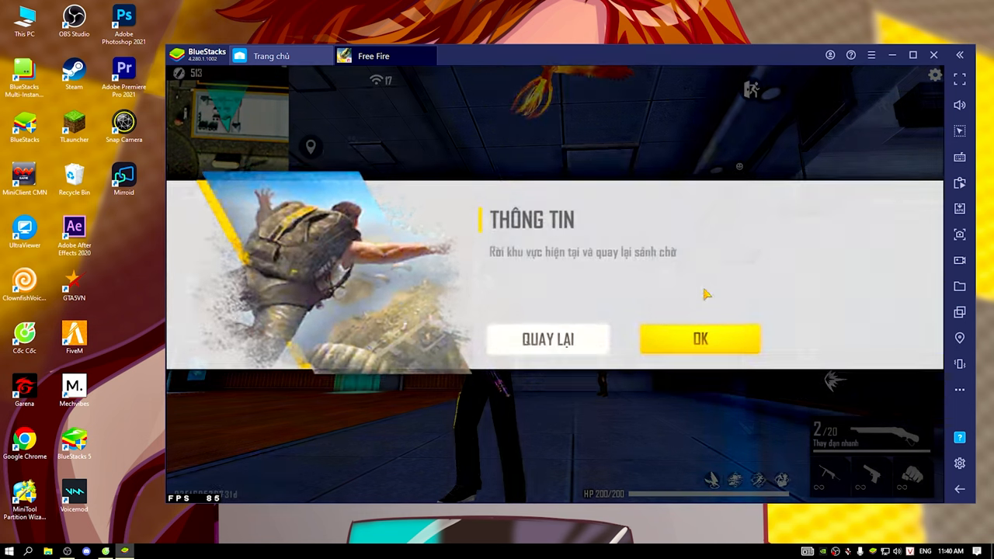
left_click(700, 338)
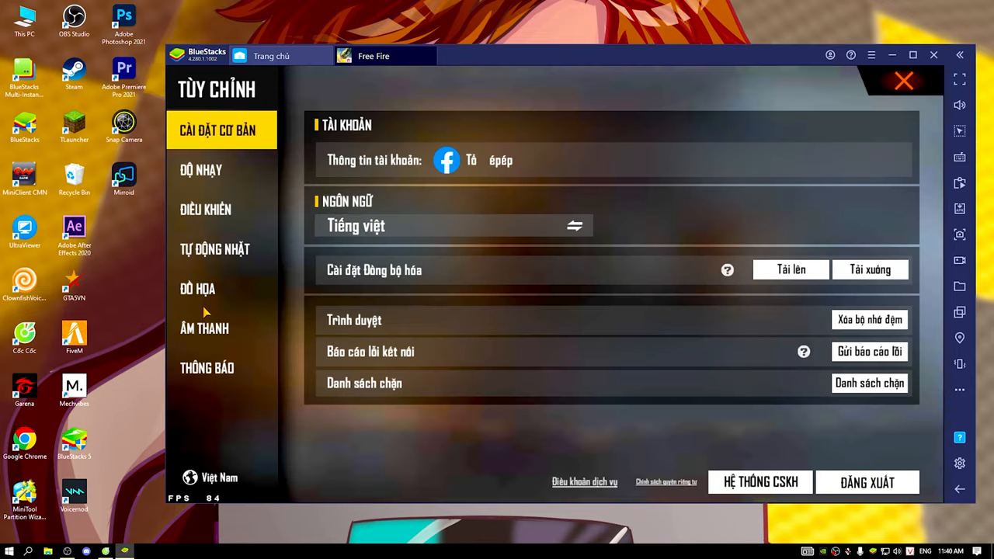
left_click(198, 289)
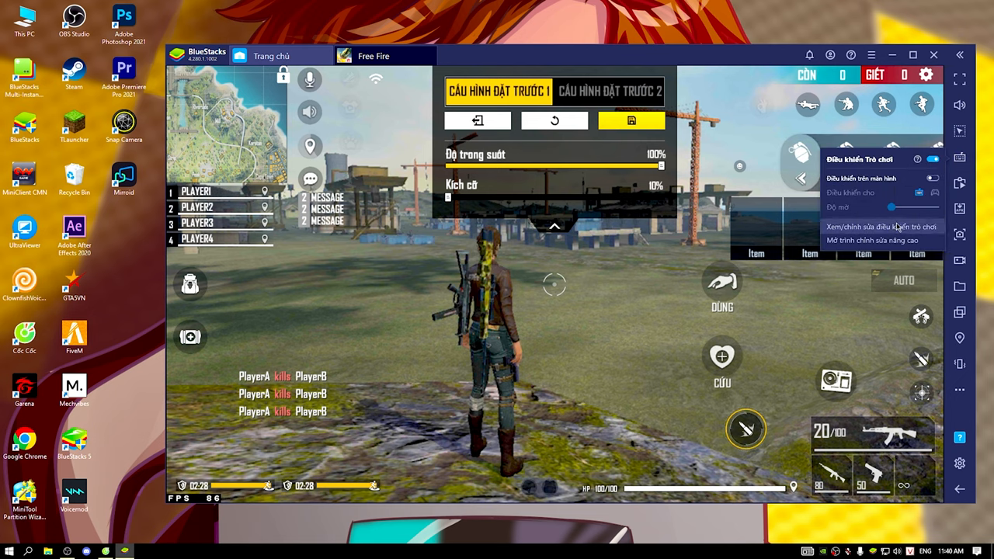
Tune the Game Controls crosshair sensitivity (1.30 and 0.61), then close the editor.
left_click(870, 248)
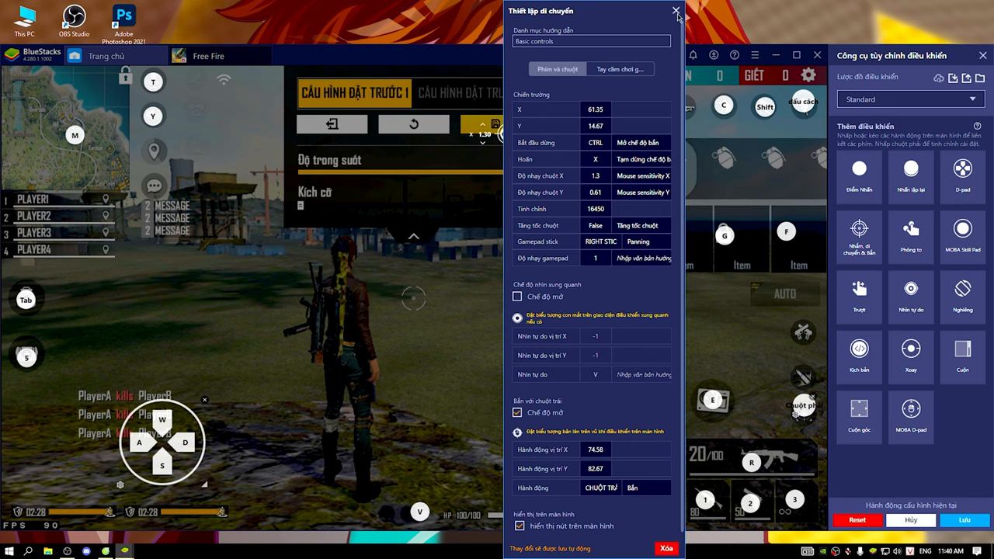
left_click(674, 9)
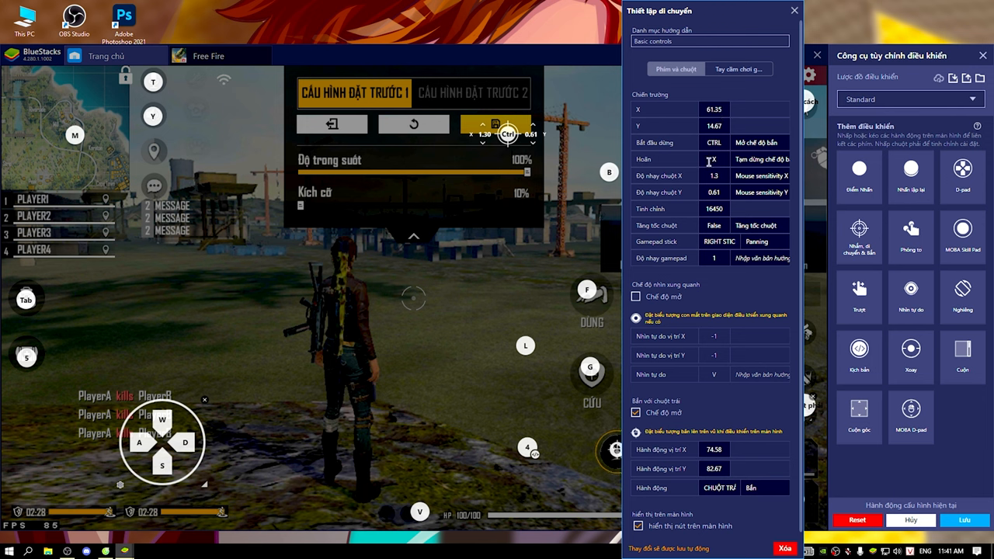
left_click(791, 10)
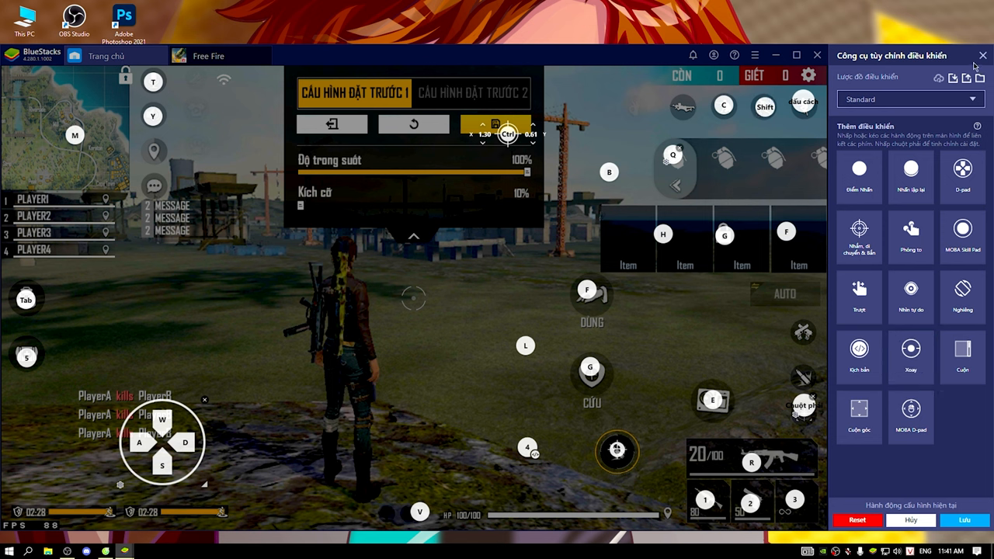
left_click(909, 100)
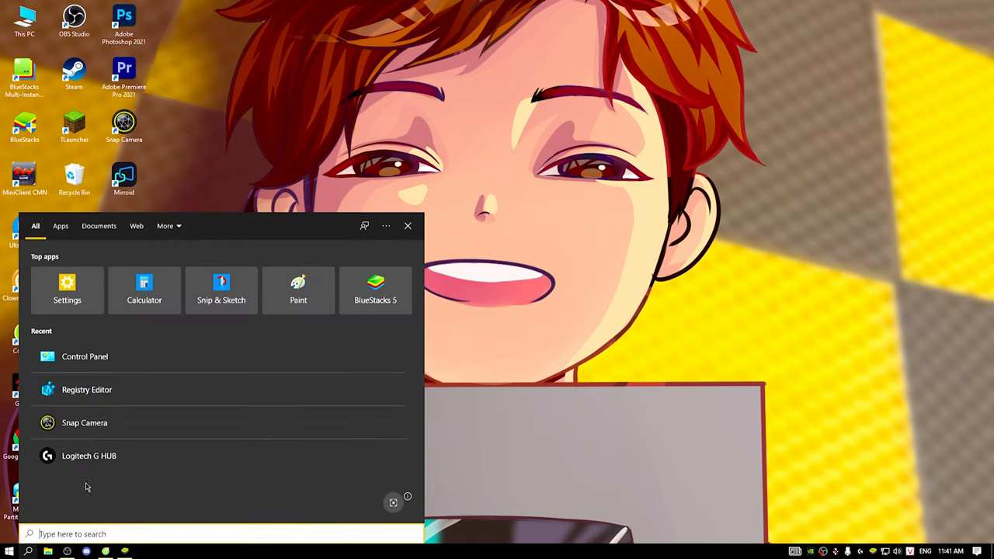
Open Control Panel's Mouse properties, then close them.
left_click(84, 356)
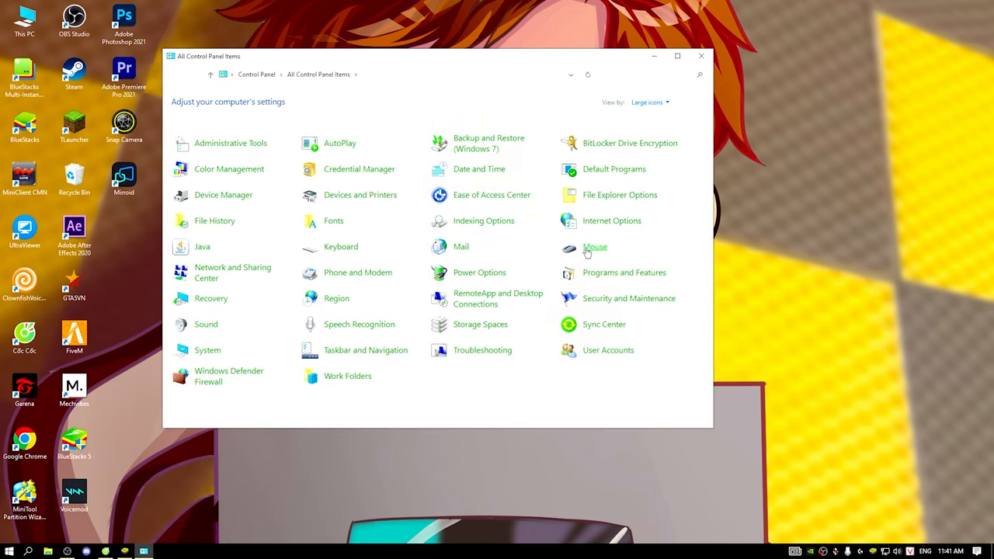
left_click(594, 246)
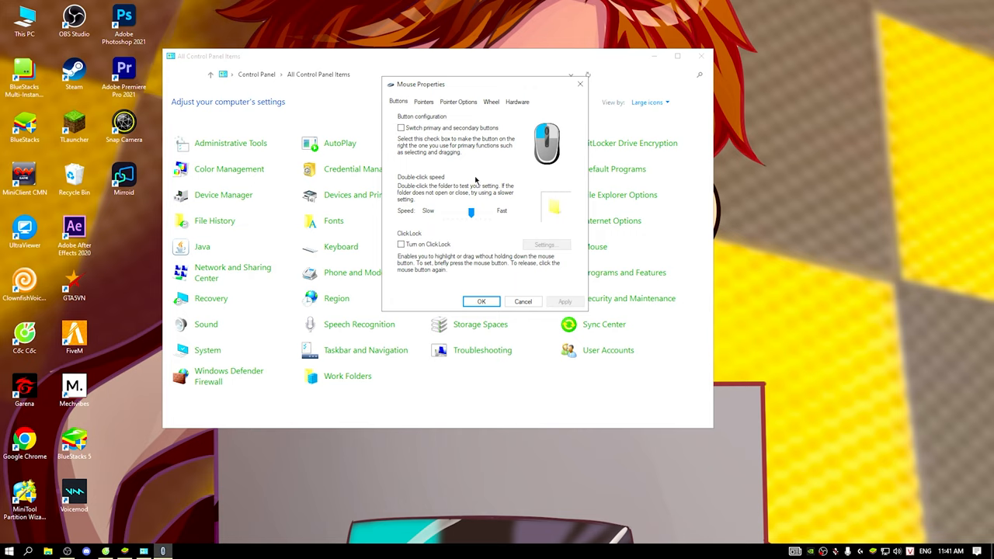
left_click(459, 101)
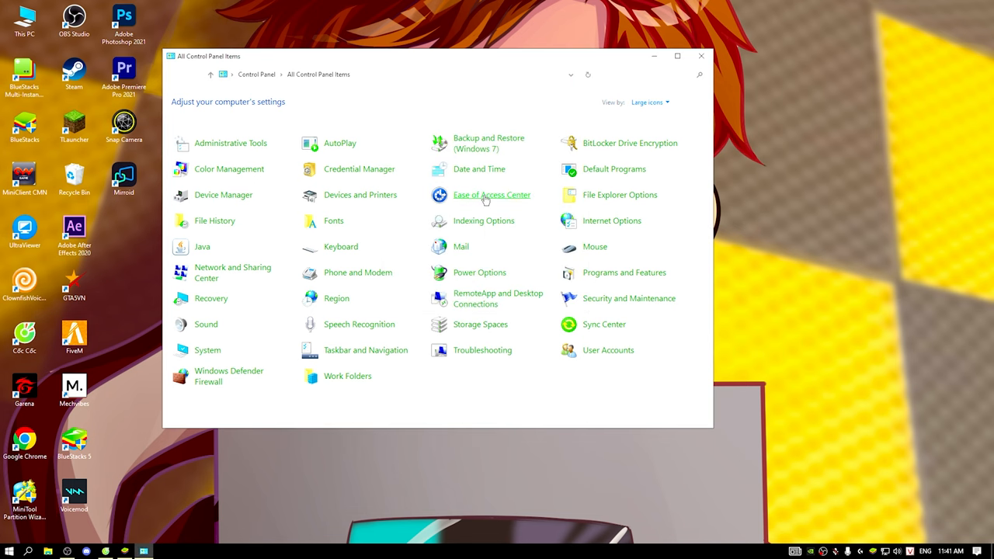
View Ease of Access Center's 'Make the mouse easier to use' options, then close them.
left_click(491, 195)
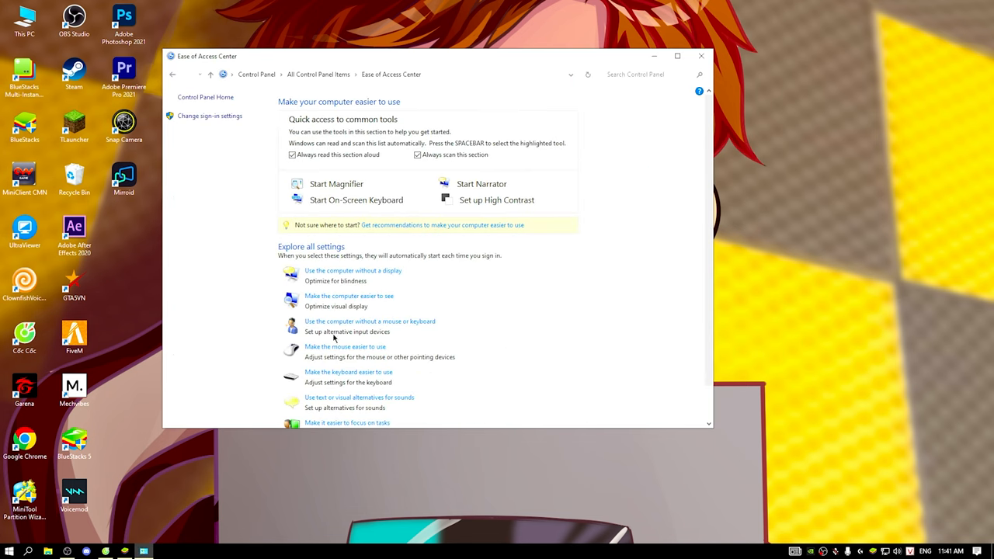
left_click(346, 346)
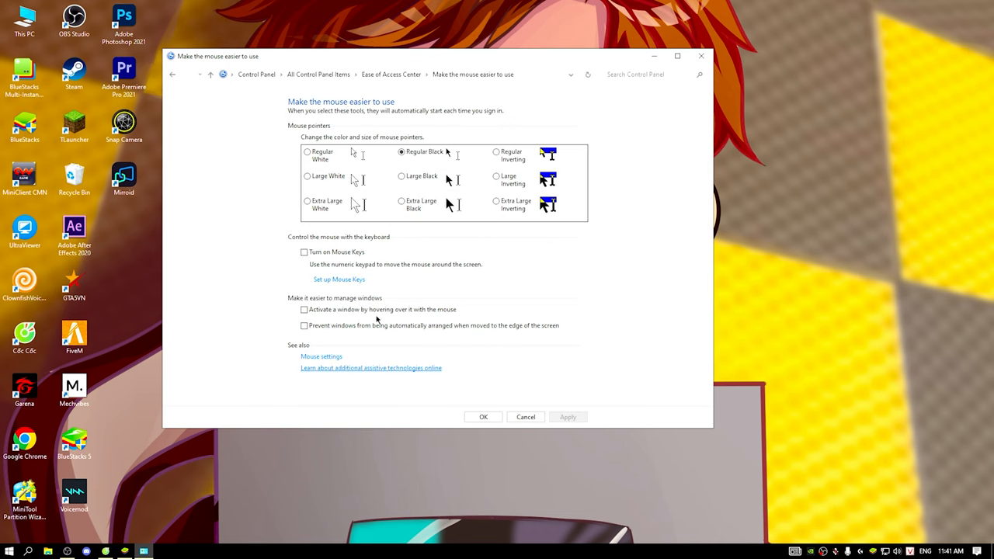
left_click(338, 279)
type("r")
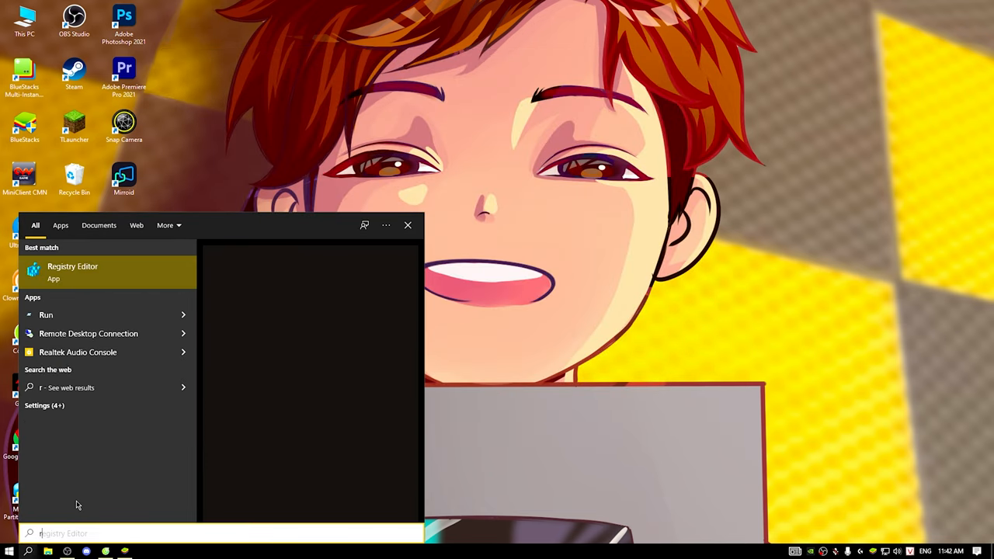
Launch Registry Editor and inspect HKEY_CURRENT_USER\Control Panel\Mouse, then collapse it.
left_click(72, 267)
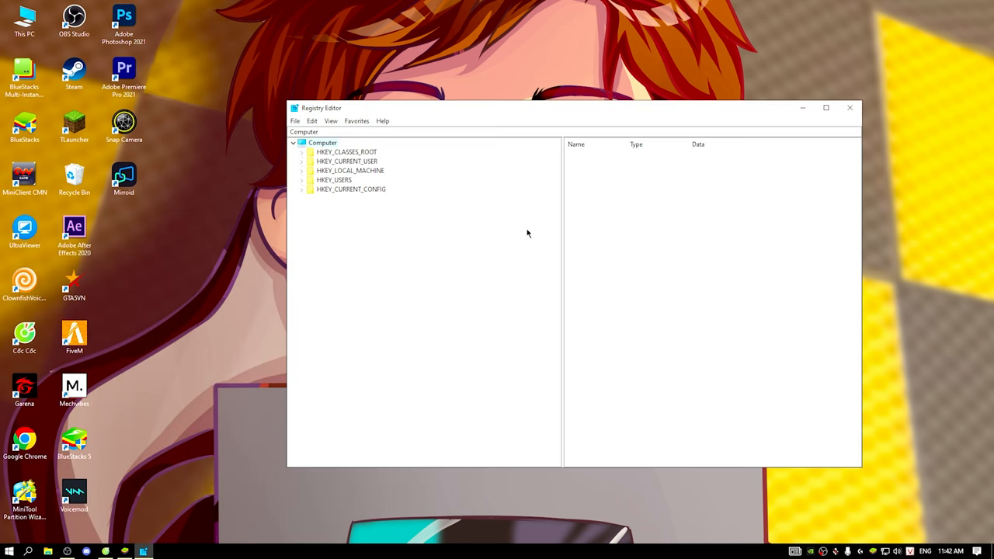
left_click(348, 160)
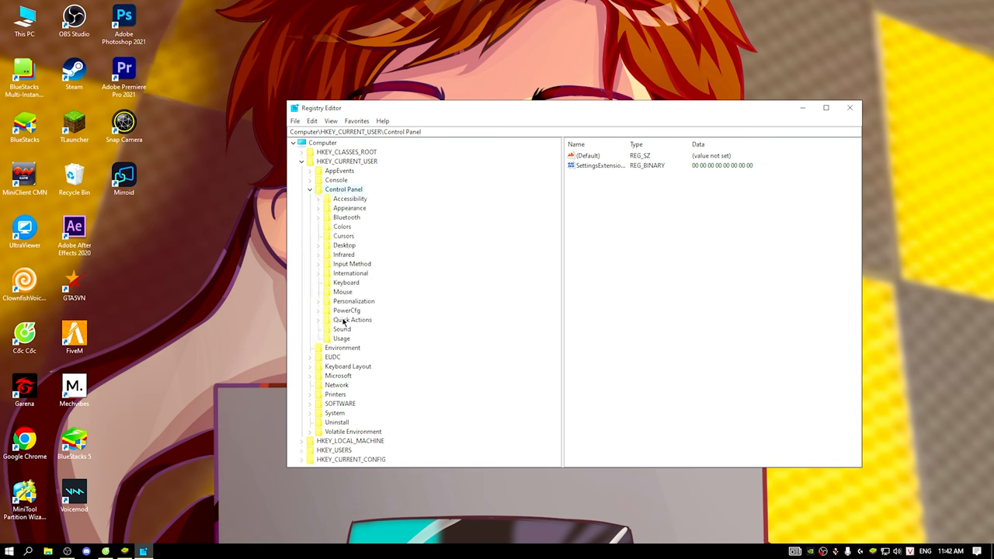
left_click(341, 292)
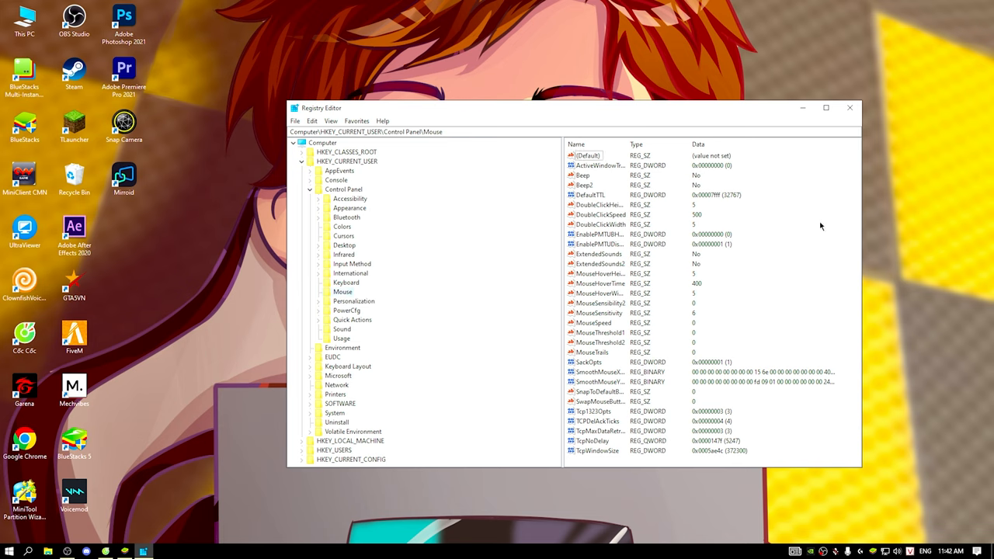
mouse_move(722, 297)
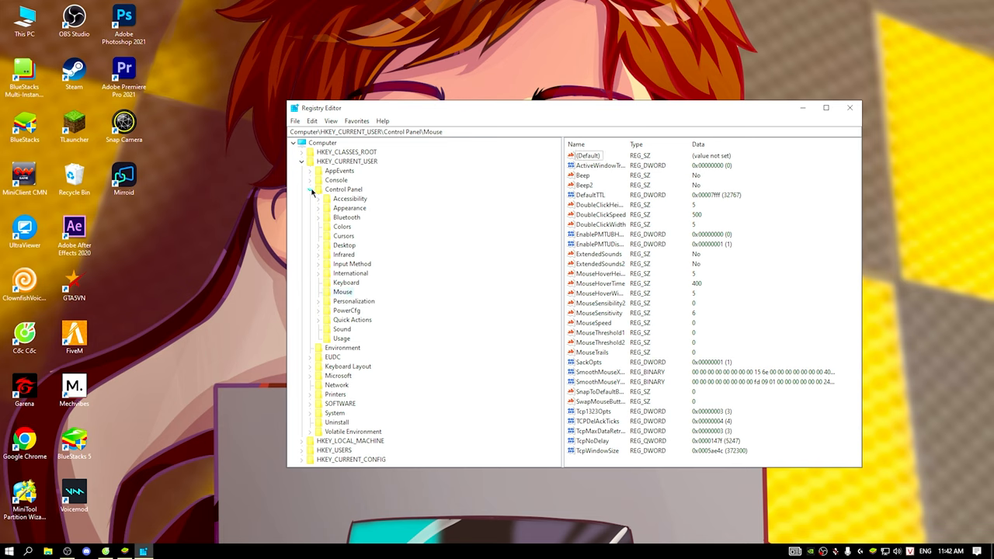
left_click(301, 161)
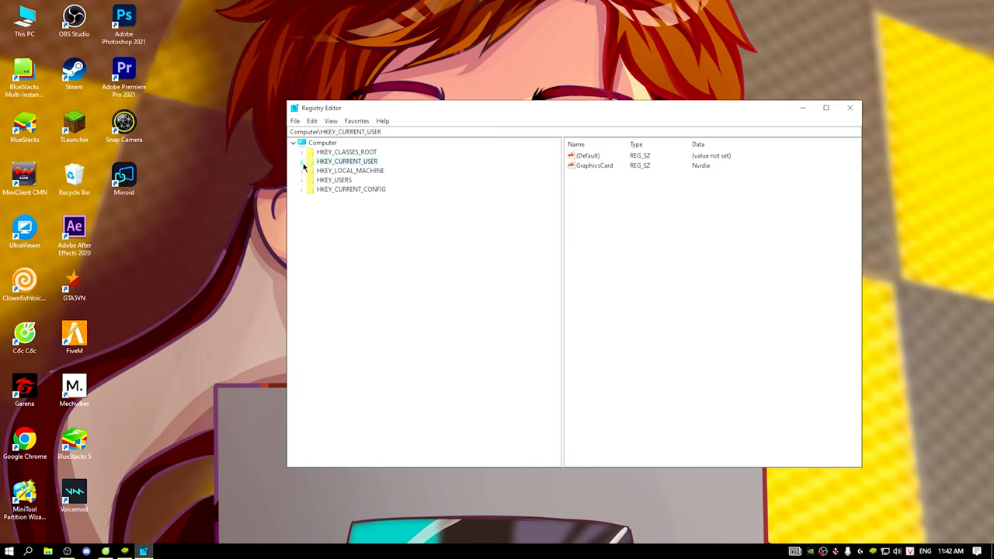
Inspect HKEY_USERS\.DEFAULT\Control Panel\Mouse, then collapse the hive.
left_click(334, 180)
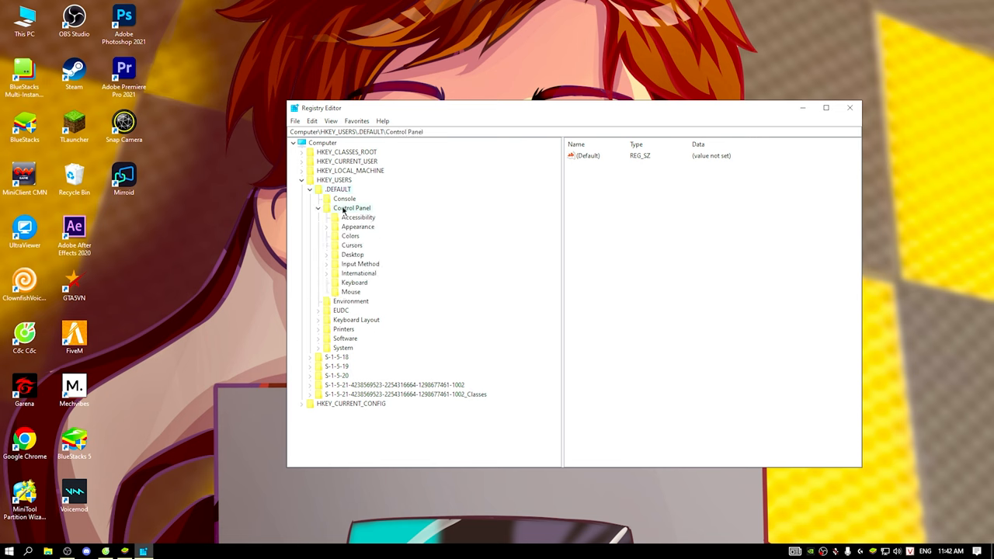
left_click(350, 292)
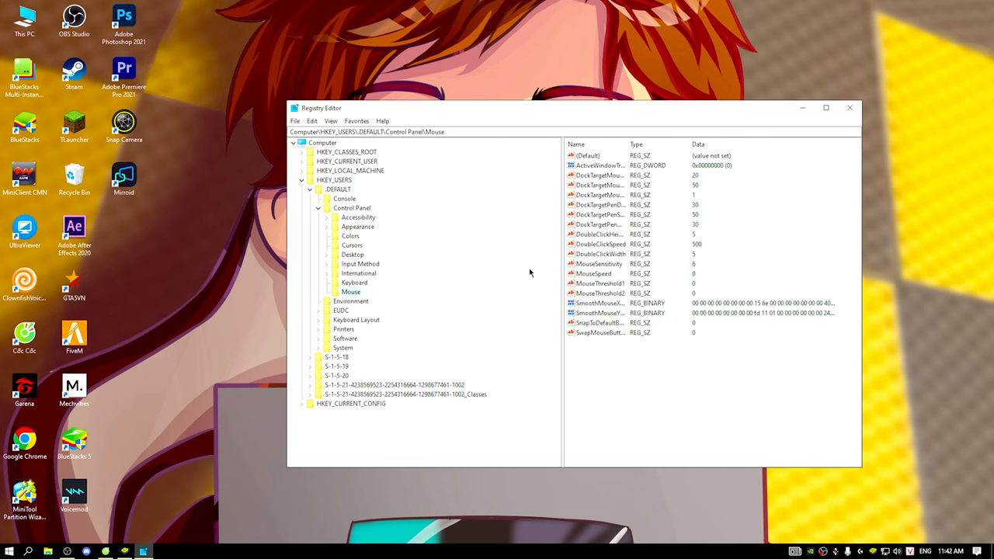
mouse_move(654, 282)
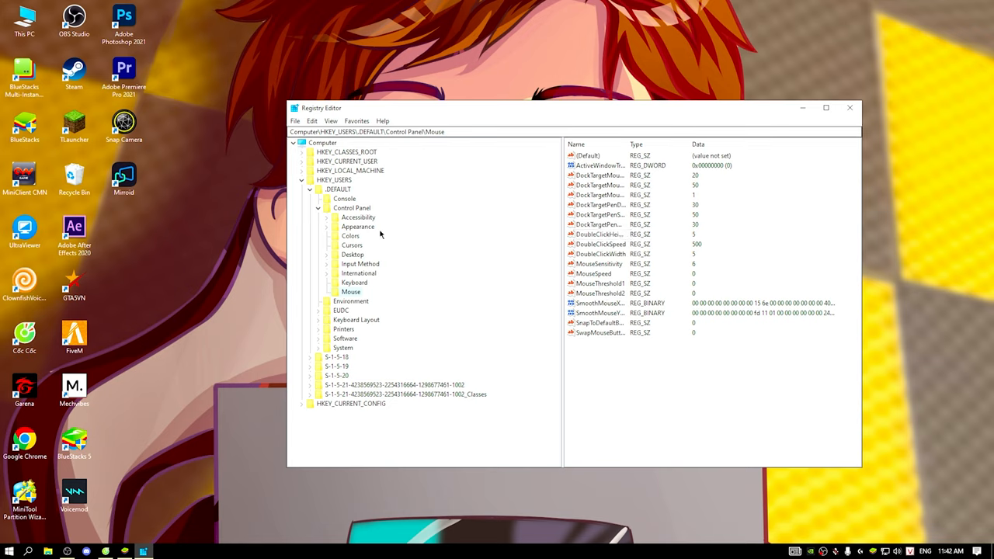
left_click(310, 180)
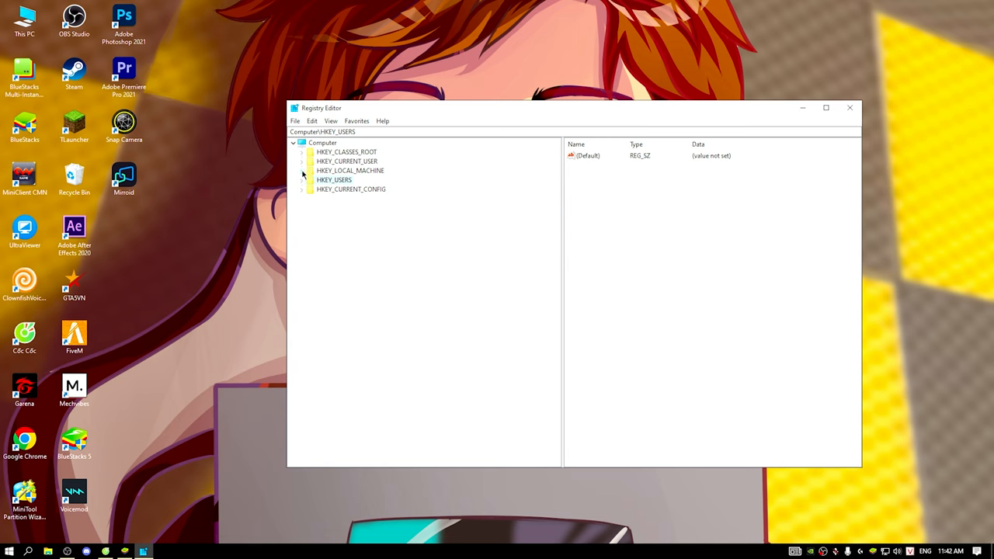
Browse HKEY_LOCAL_MACHINE\SOFTWARE\BlueStacks Guests\Android subkeys, then close Registry Editor.
left_click(303, 170)
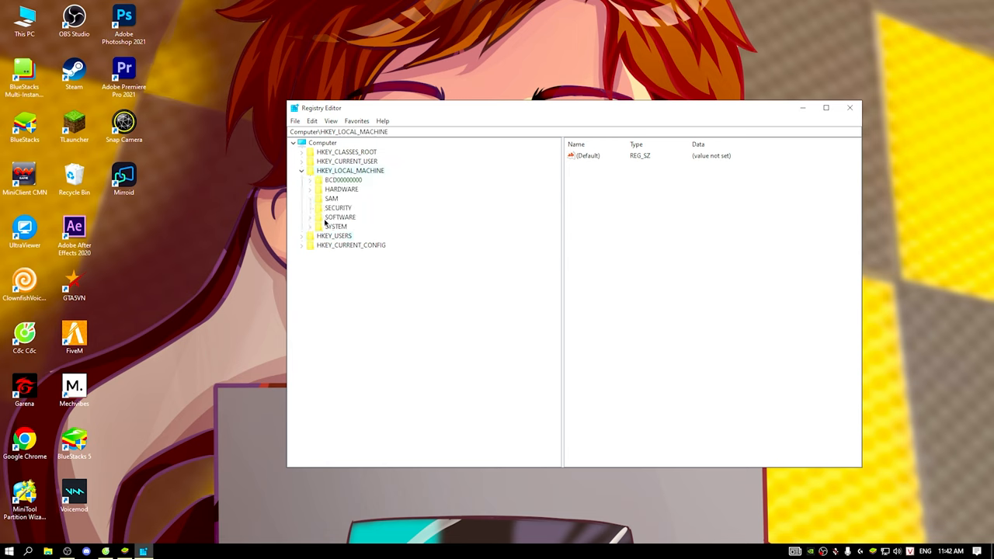
left_click(346, 189)
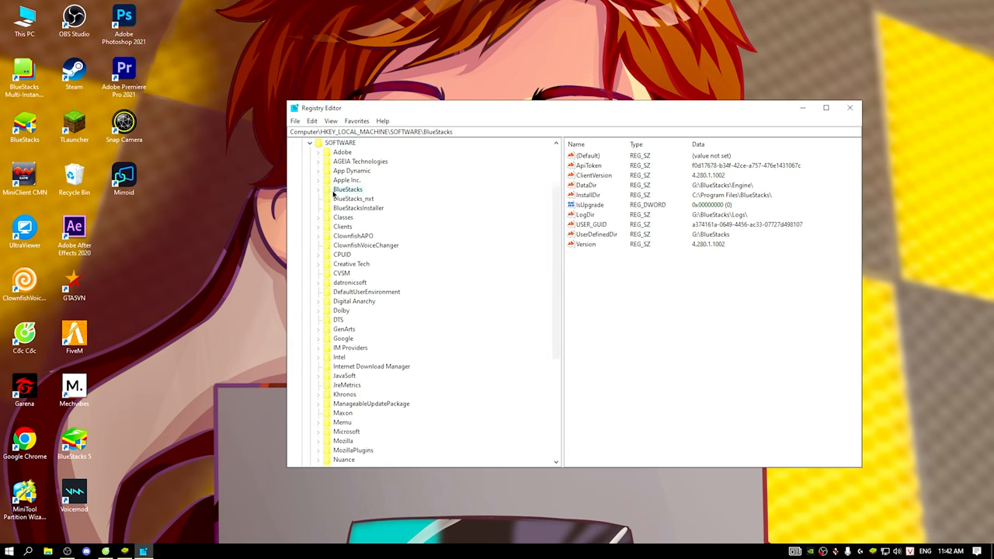
left_click(318, 189)
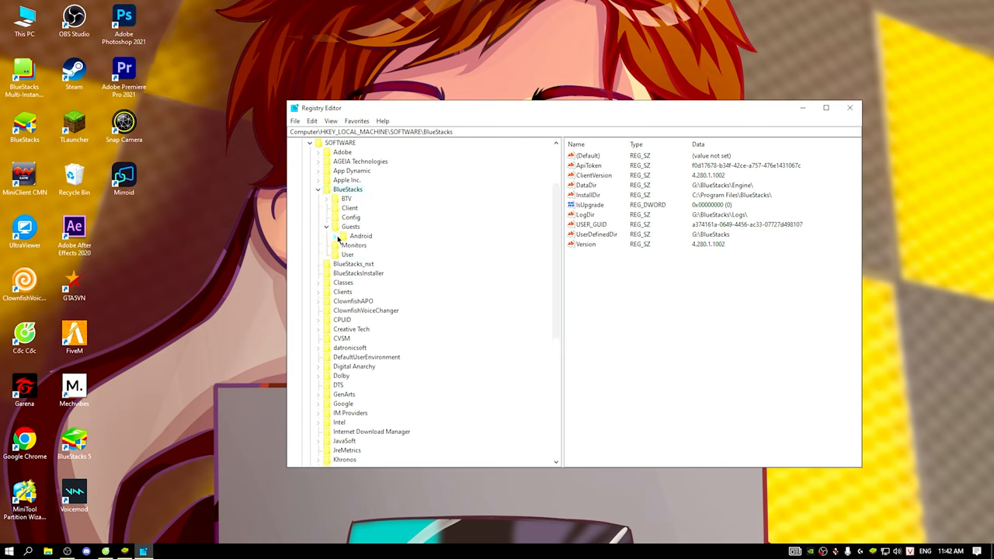
left_click(335, 236)
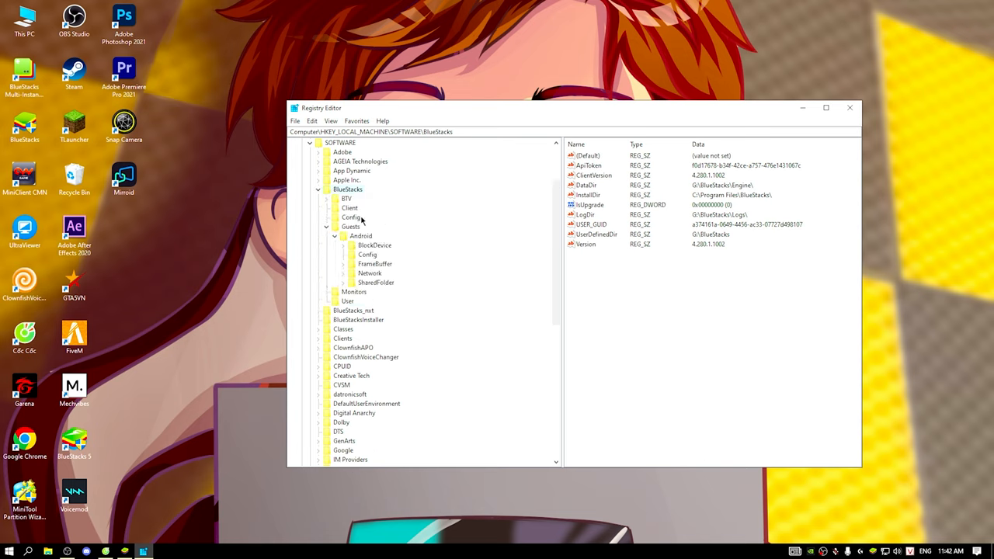
left_click(344, 263)
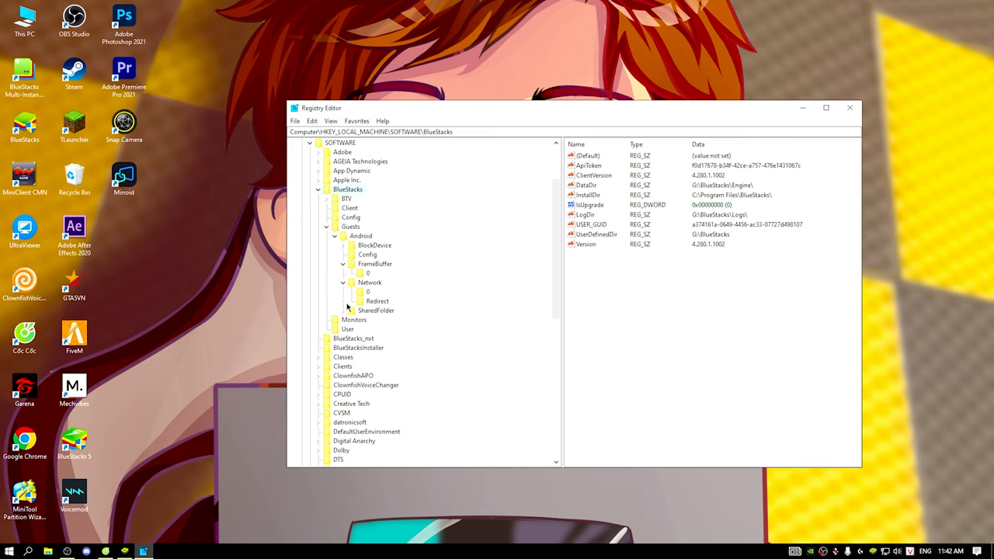
left_click(350, 310)
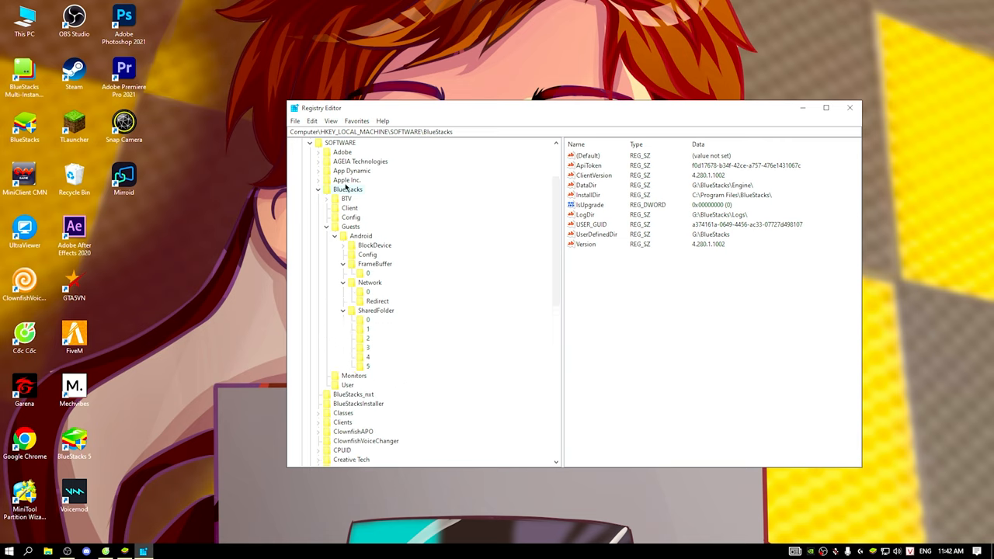
left_click(318, 189)
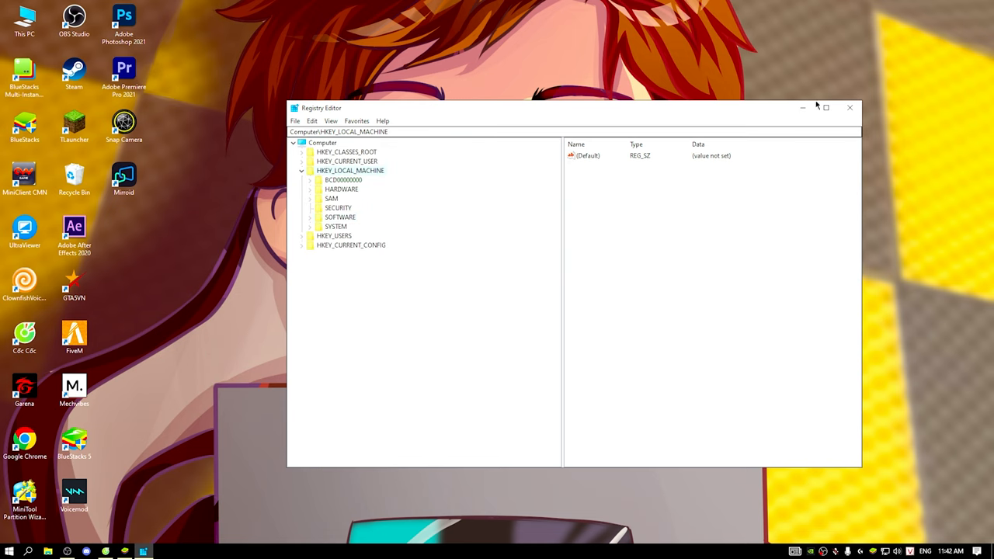
left_click(848, 108)
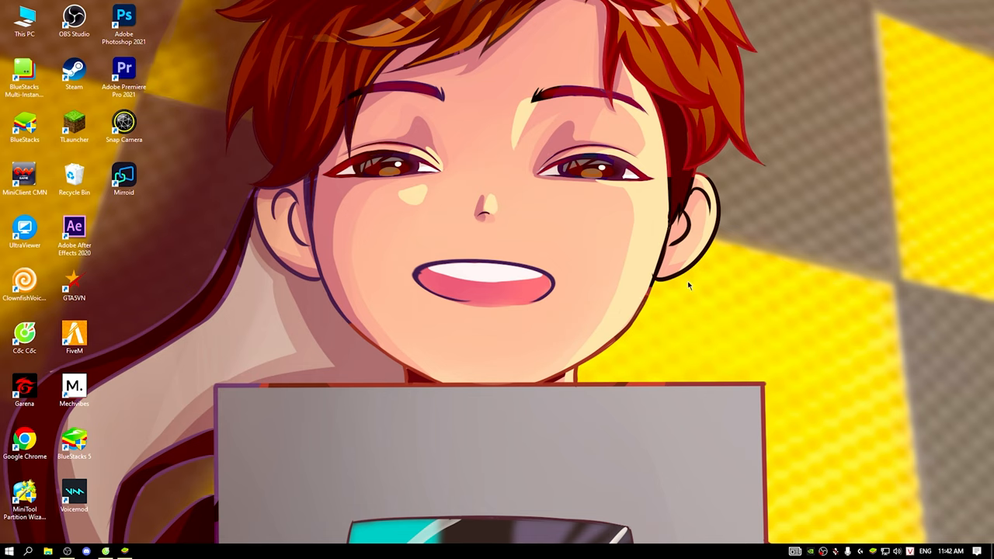
mouse_move(626, 285)
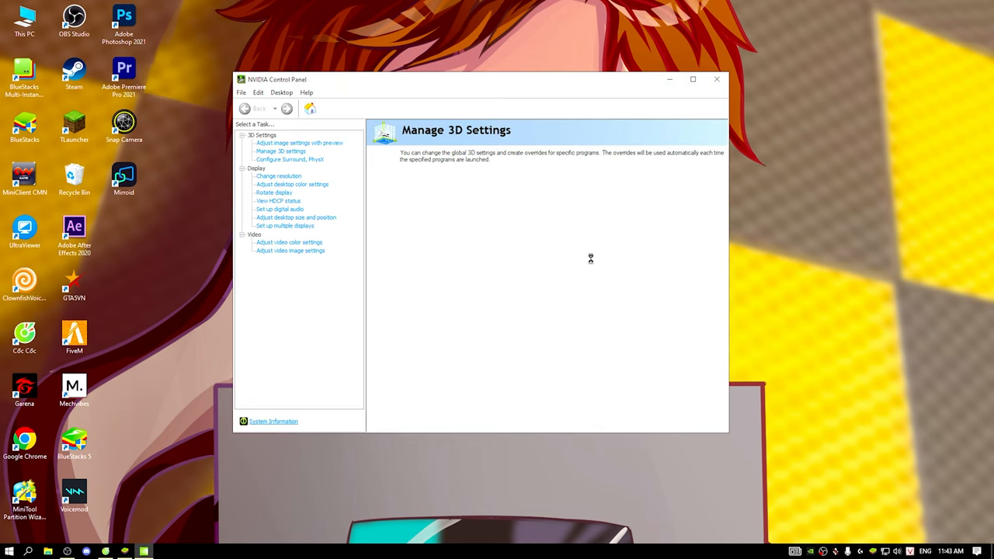
Apply 'Use my preference emphasizing' Balanced in Adjust image settings with preview.
left_click(281, 151)
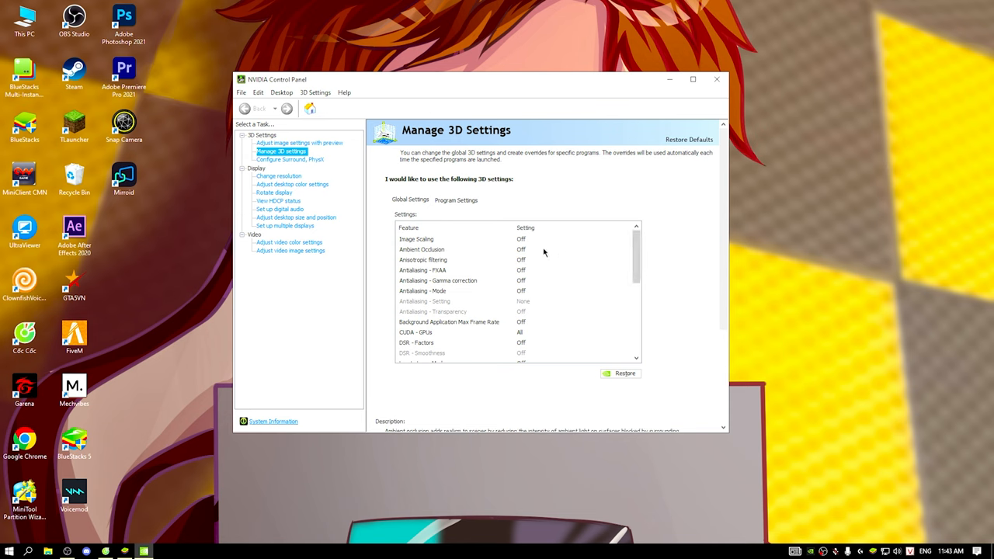
left_click(299, 142)
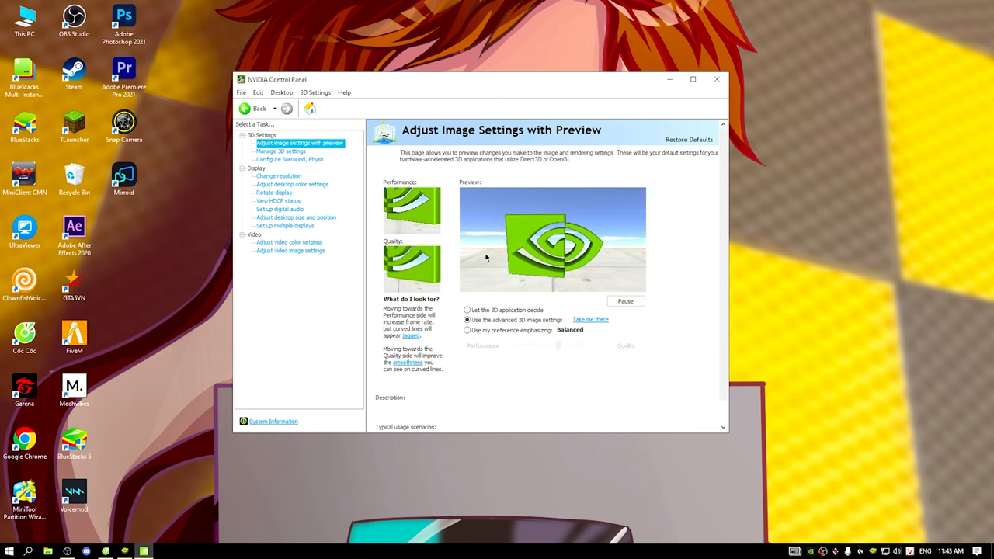
left_click(466, 329)
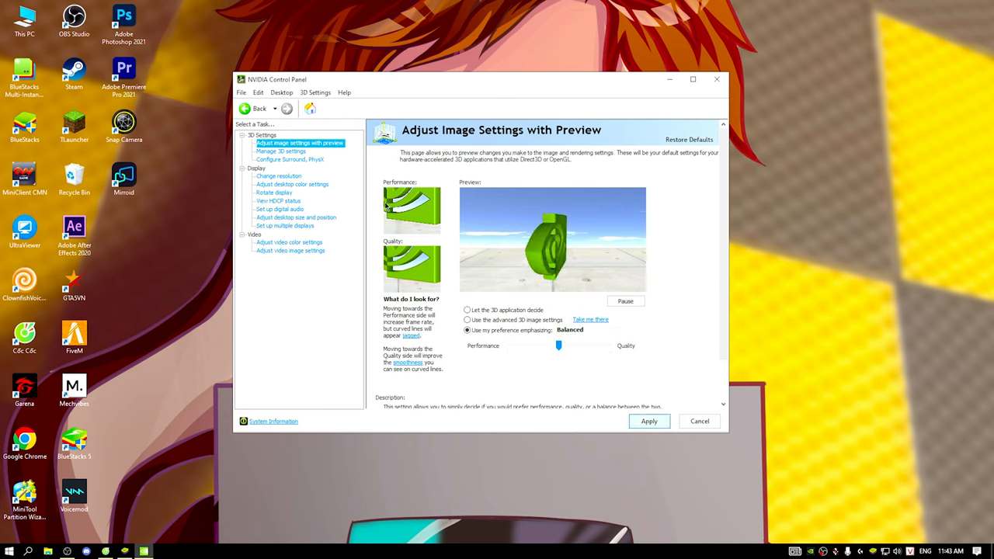
left_click(281, 151)
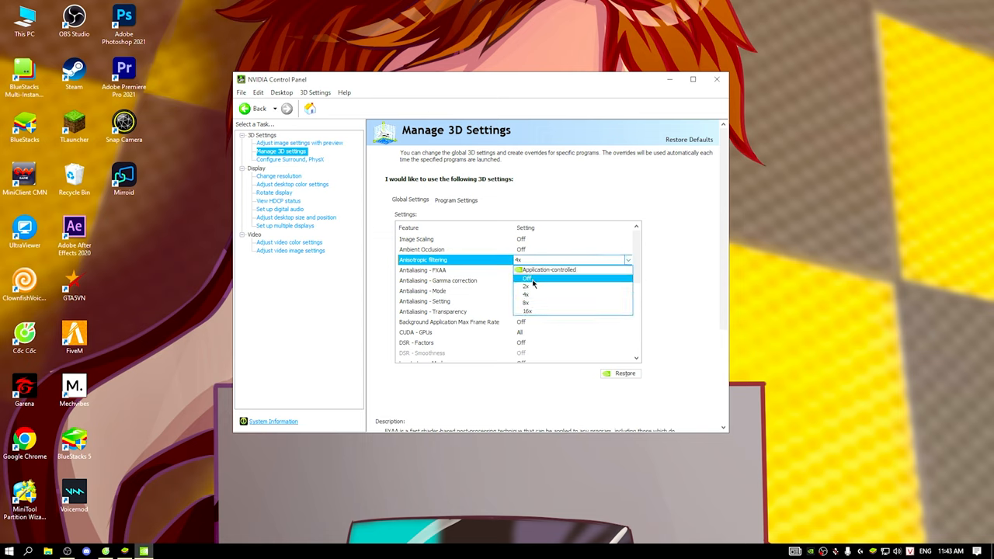
Set global Anisotropic filtering to Off, review the list, and apply.
left_click(525, 278)
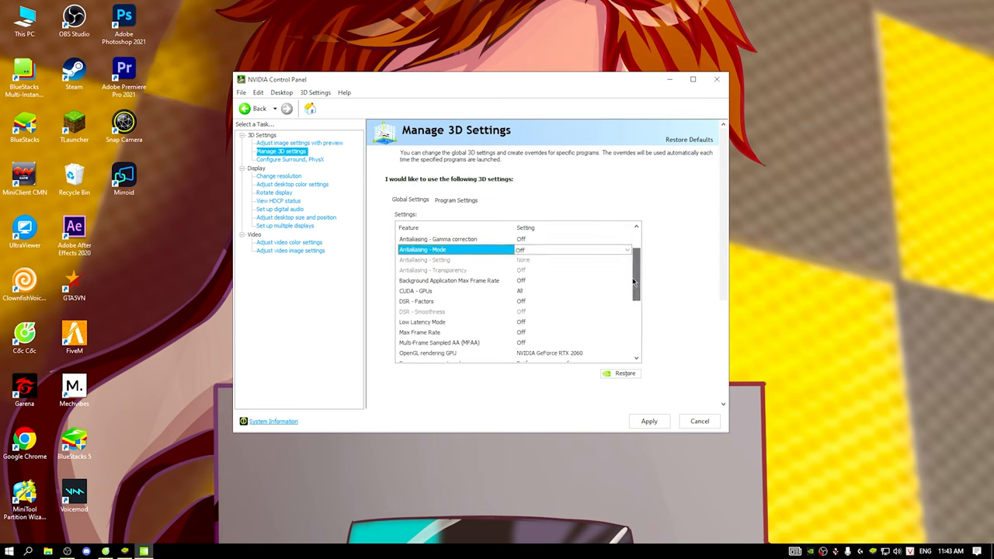
scroll("down", 3)
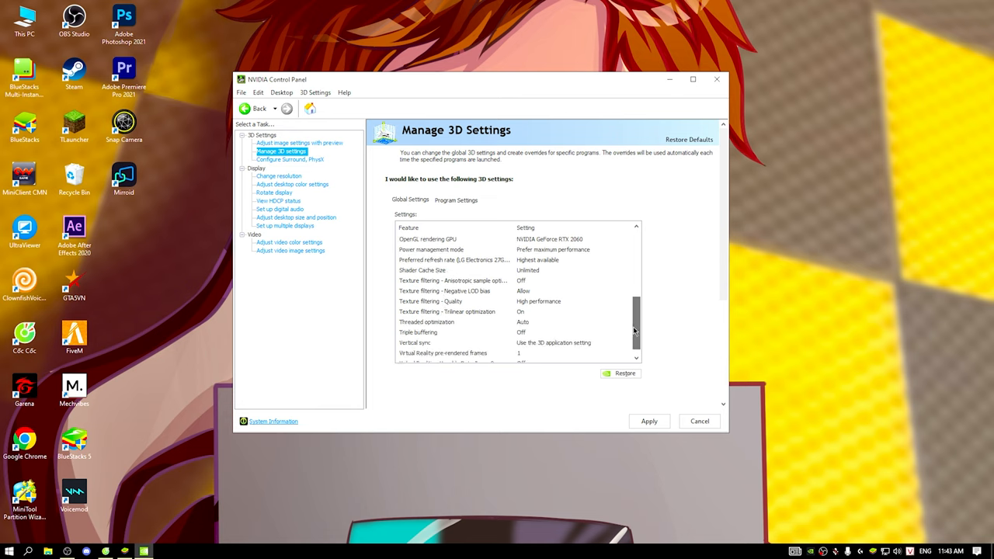
scroll("down", 3)
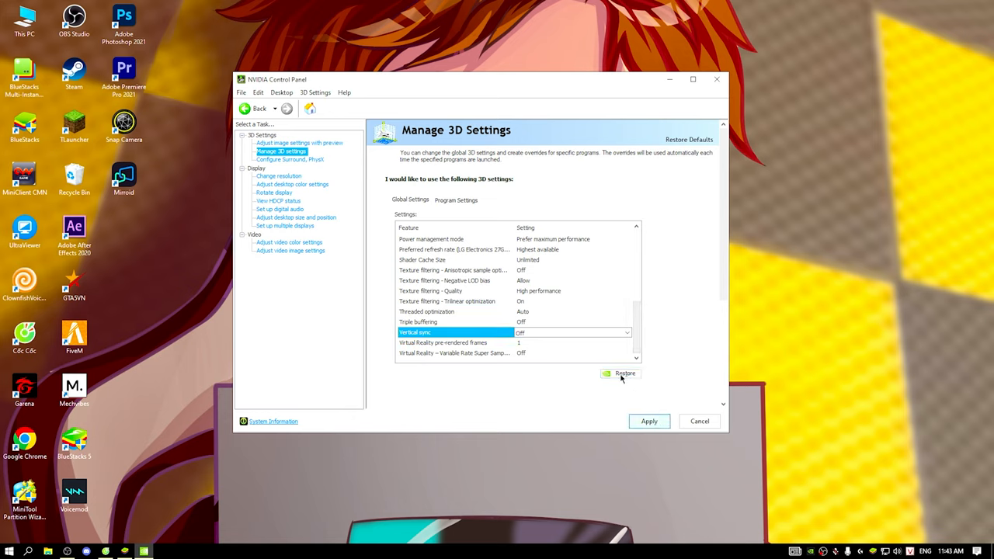
left_click(620, 373)
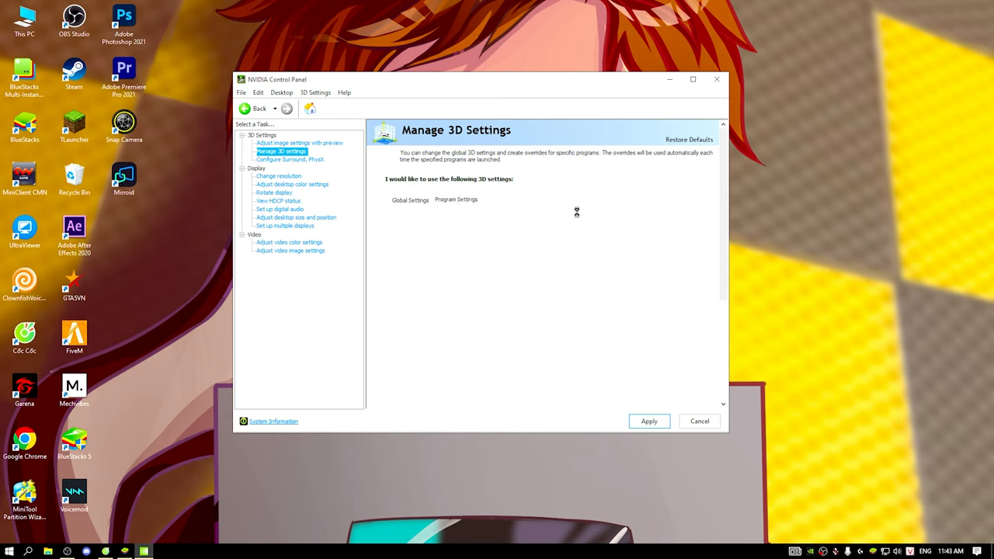
Add a BlueStacks AppPlayer (Bluestacks.exe) program profile and review its 3D settings.
left_click(456, 200)
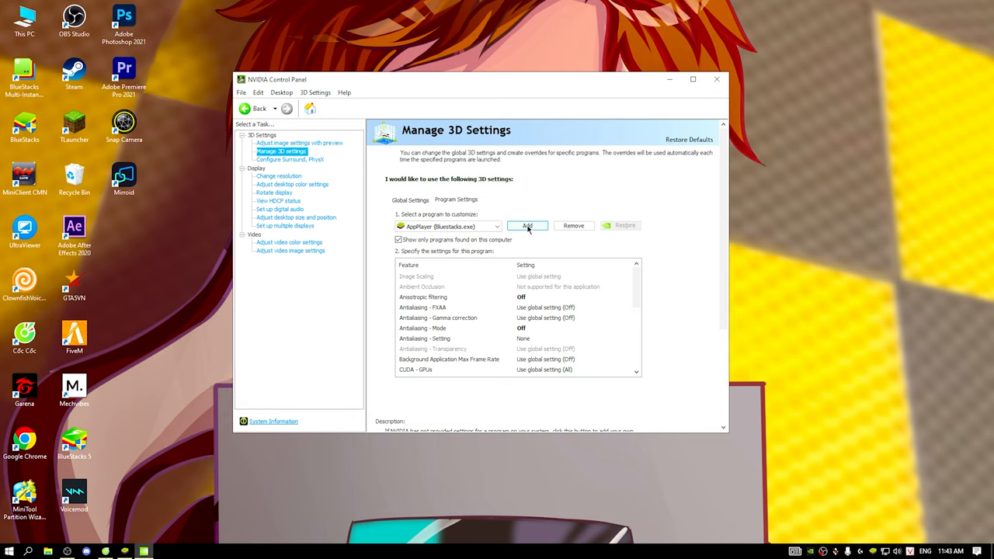
left_click(527, 226)
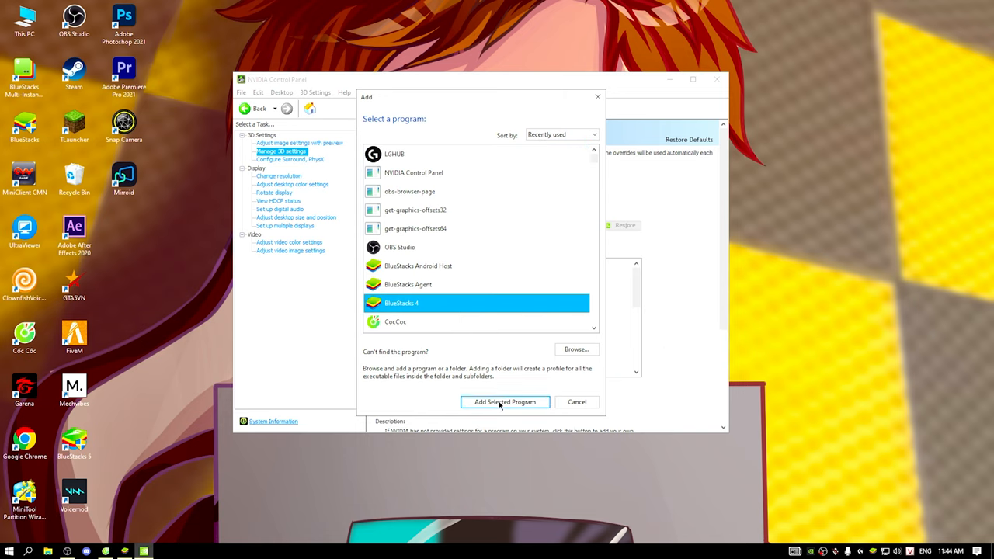
left_click(505, 402)
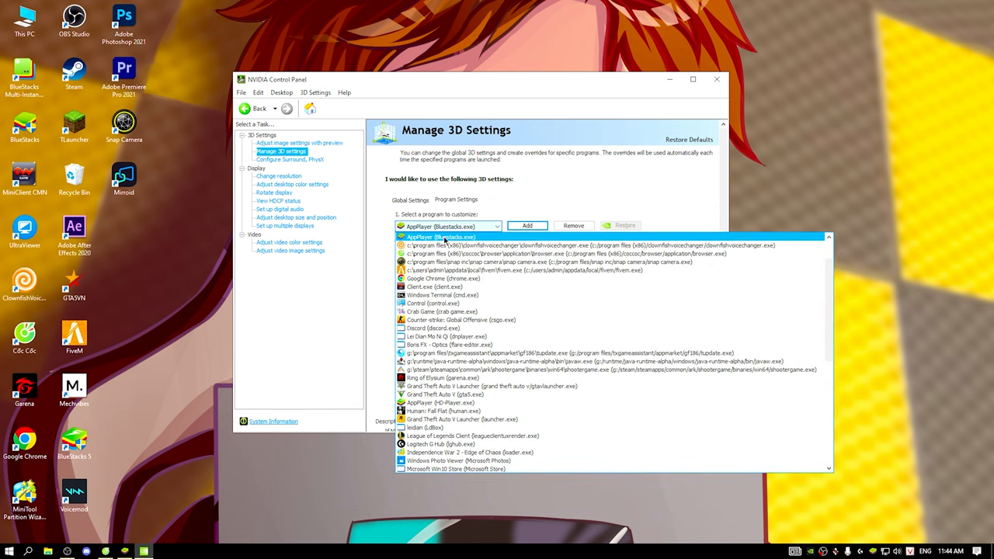
left_click(442, 237)
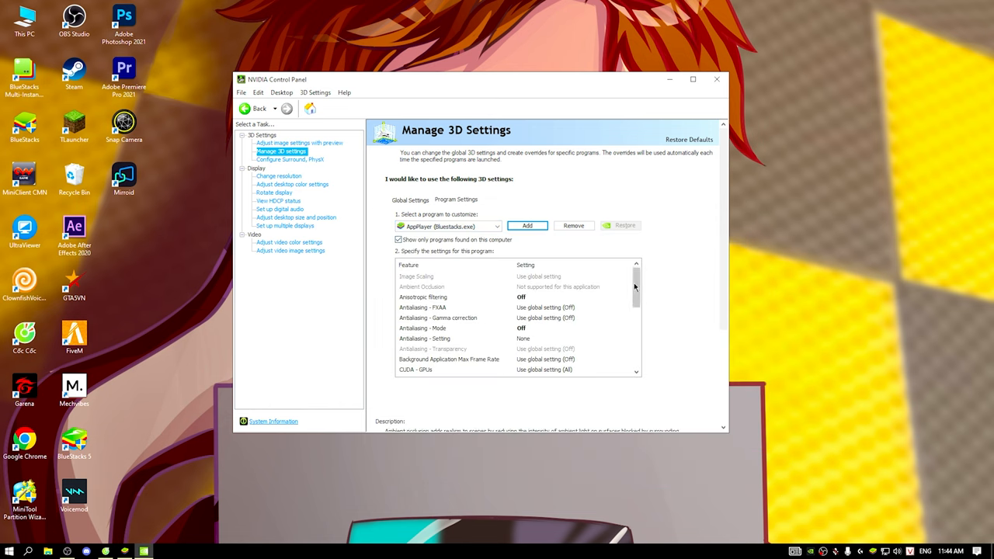
scroll("down", 3)
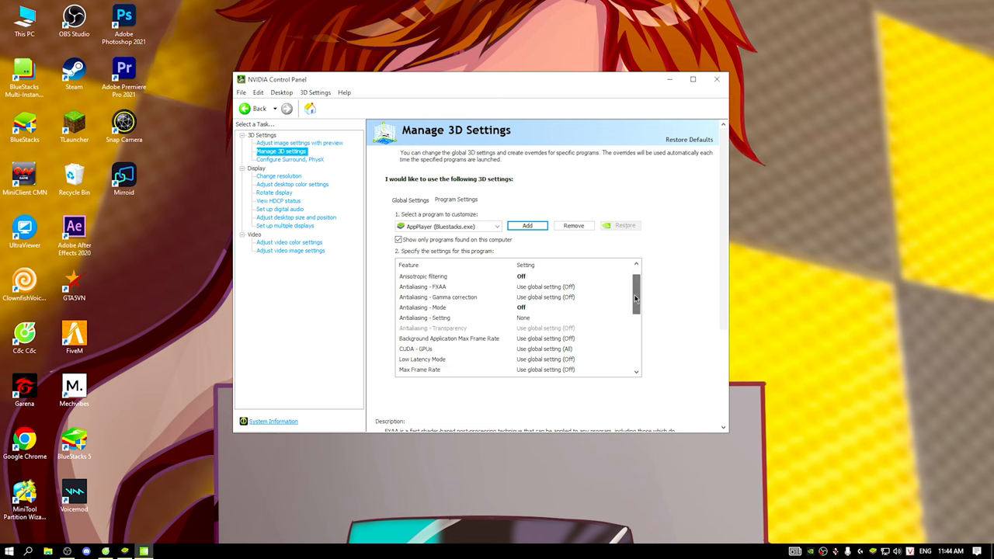
scroll("down", 3)
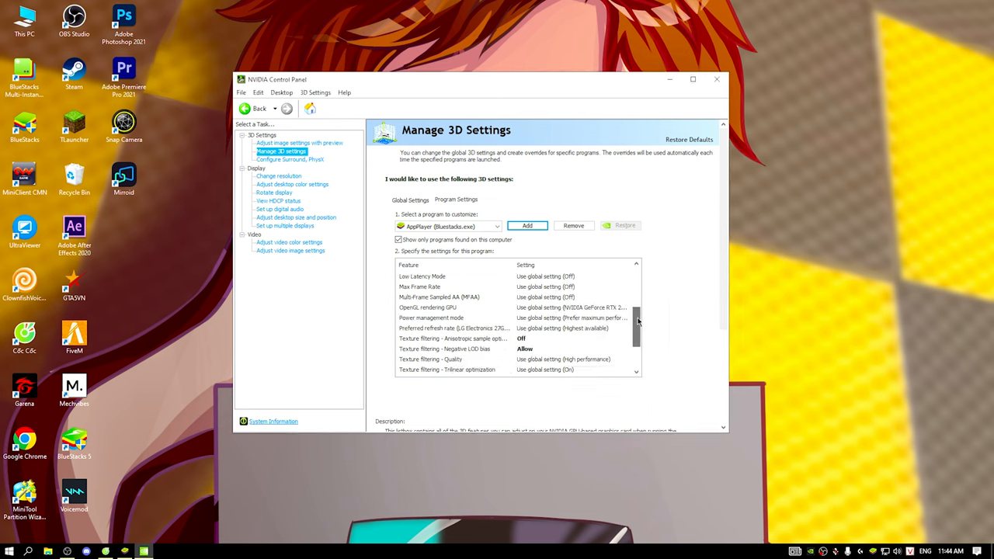
scroll("down", 3)
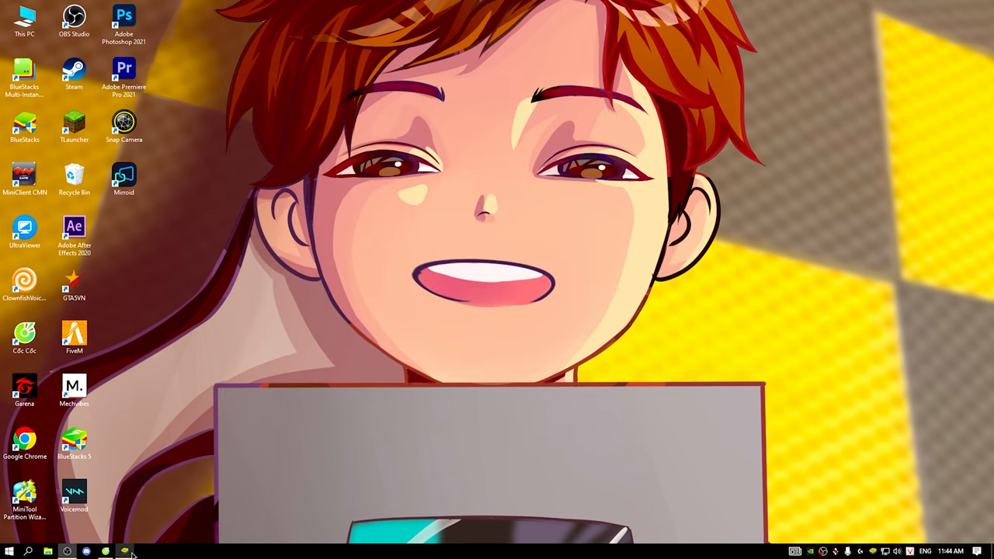
Return to BlueStacks and start Free Fire's training mode from the lobby.
left_click(123, 549)
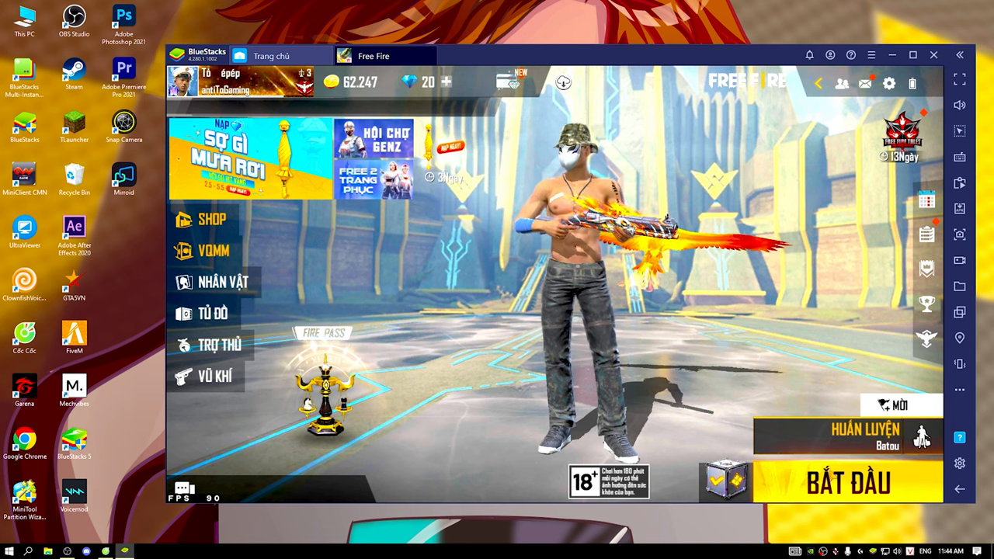
left_click(847, 482)
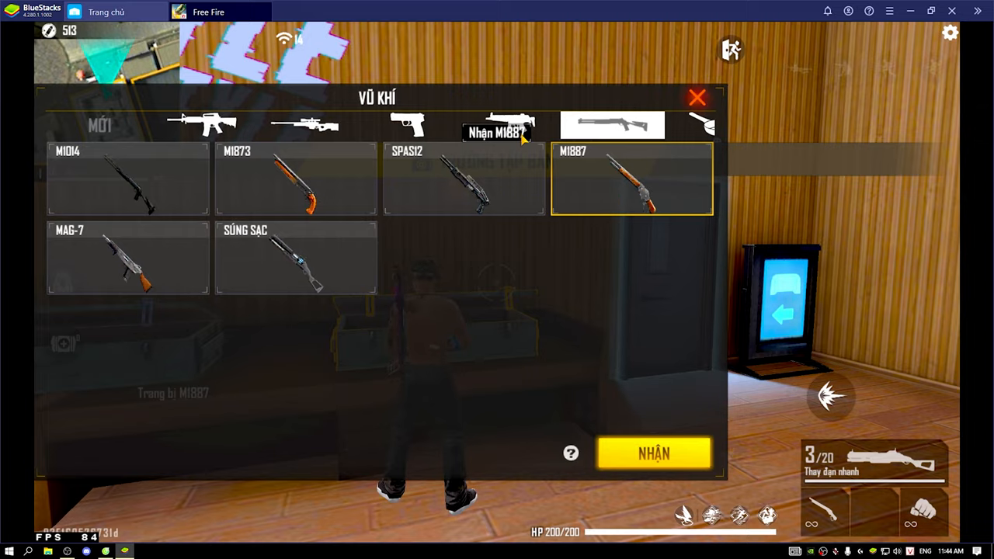
Equip the MP40 from the weapon rack, shoot the targets for 495 damage, and dismiss the stats panel.
left_click(410, 123)
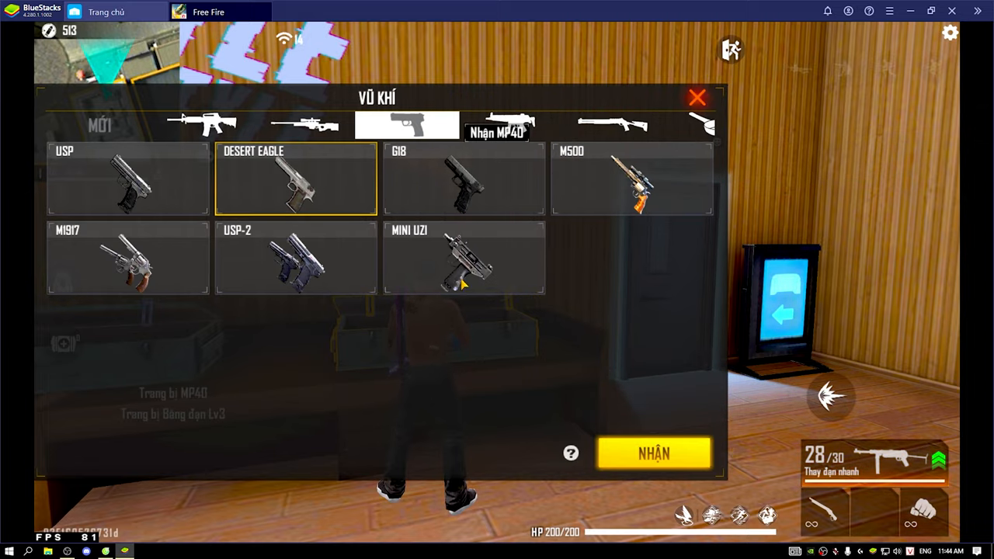
left_click(648, 452)
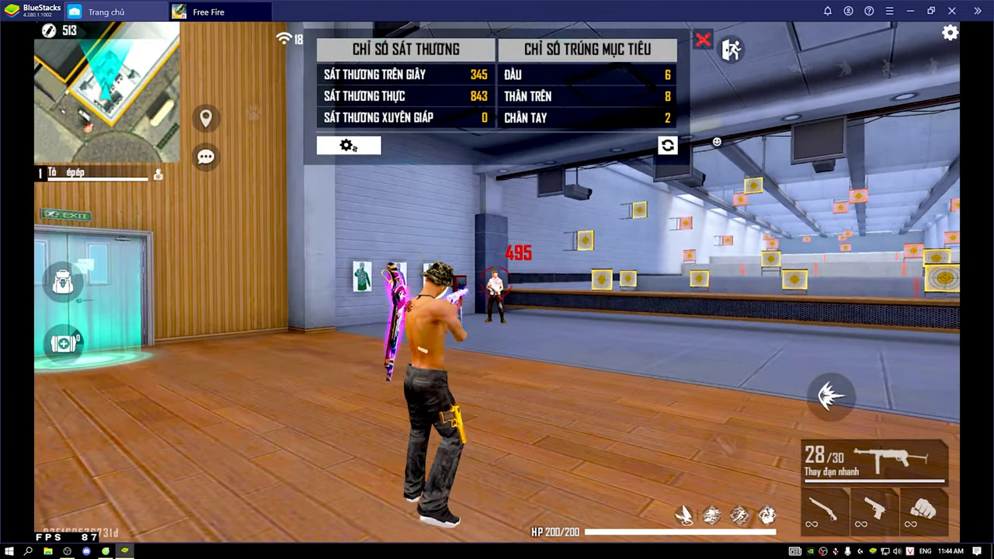
left_click(703, 43)
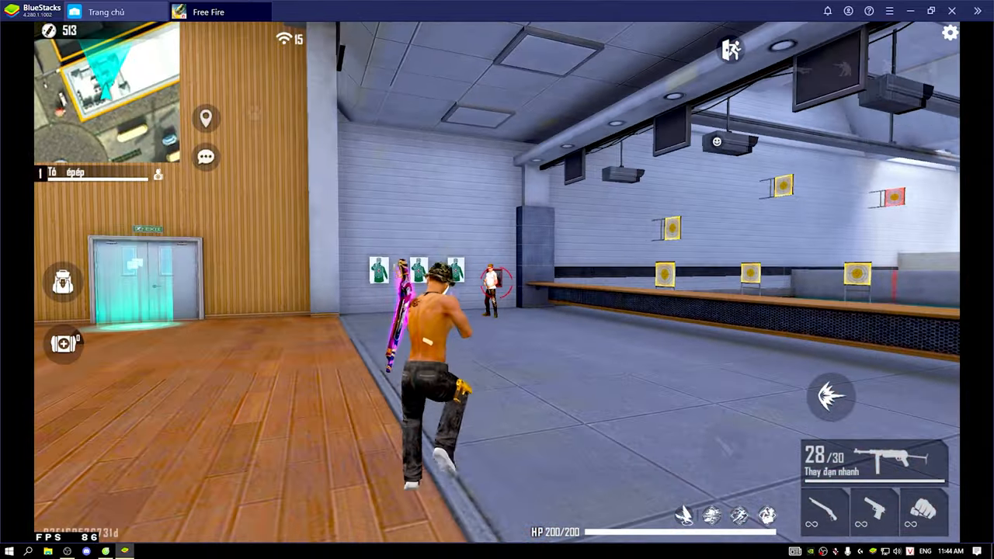